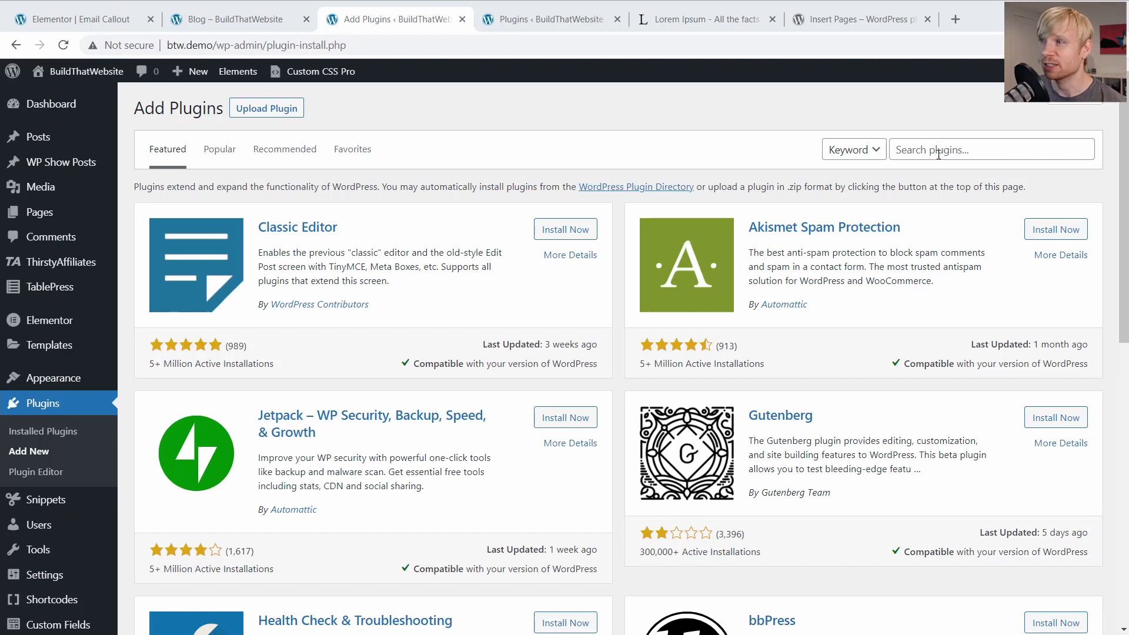
- Search the plugin directory for 'elemen' Elementor blocks, then move to the Dashboard tab
{"action": "type", "text": "elementor gutenberg blo"}
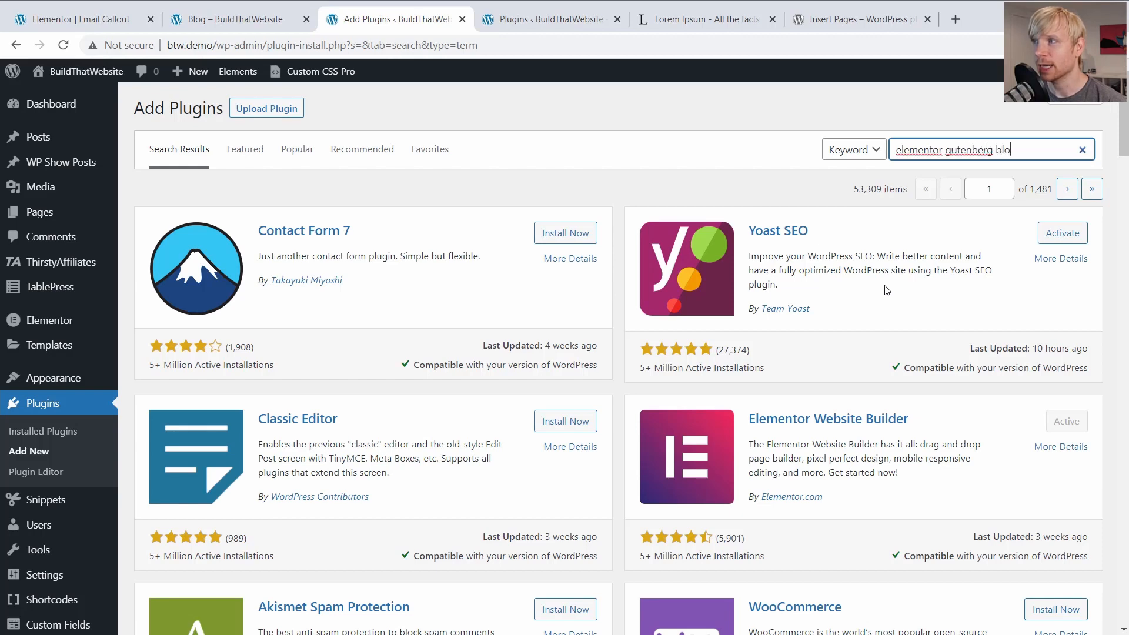
{"action": "key", "text": "Enter"}
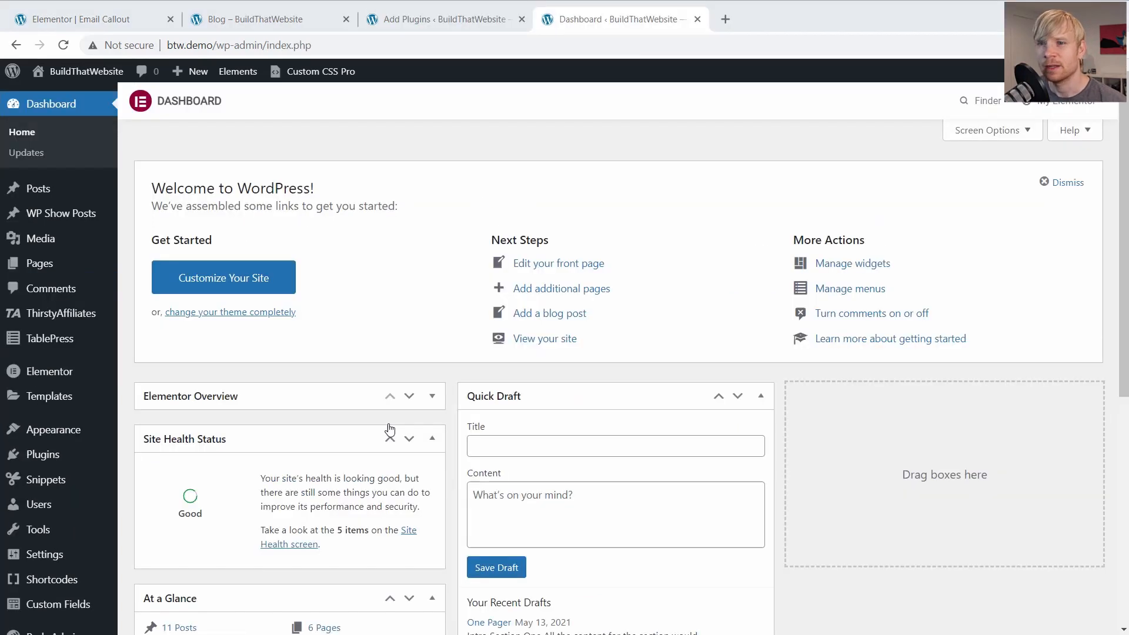
{"action": "mouse_move", "coordinate": [49, 396]}
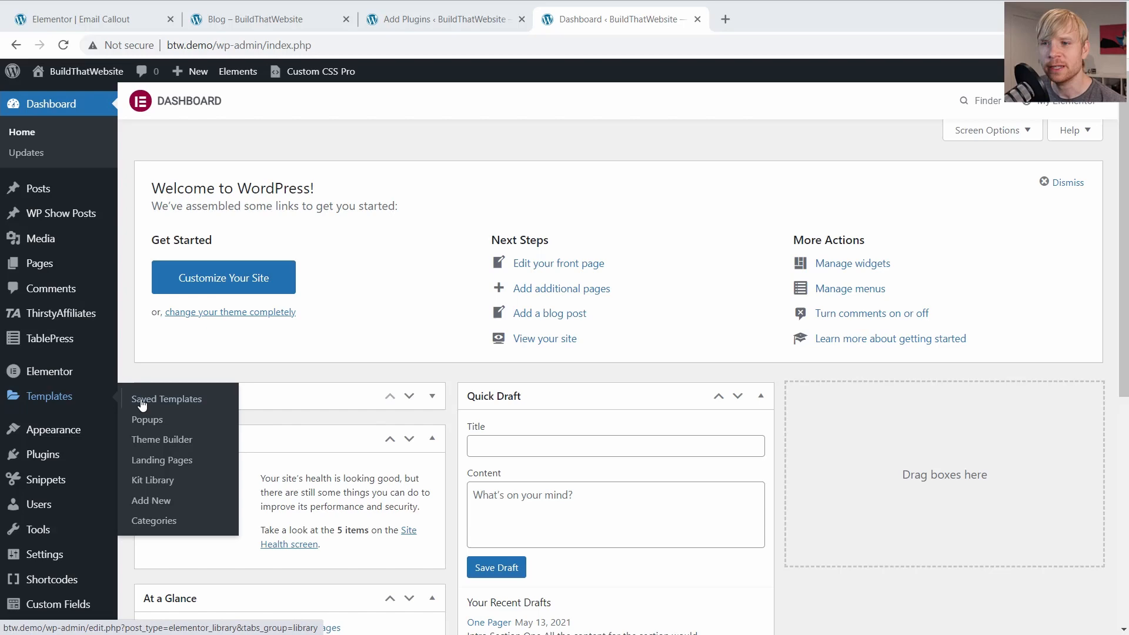
- Open Saved Templates to view Email Callout Sidebar and Email Callout, then open the example post
{"action": "left_click", "coordinate": [167, 399]}
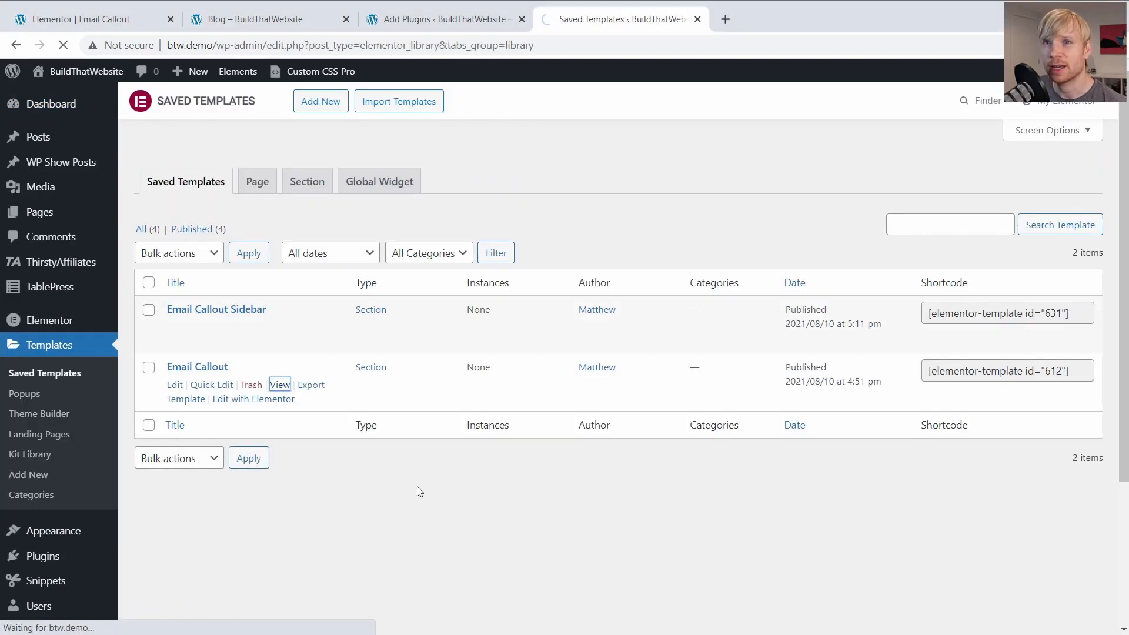
{"action": "left_click", "coordinate": [280, 385]}
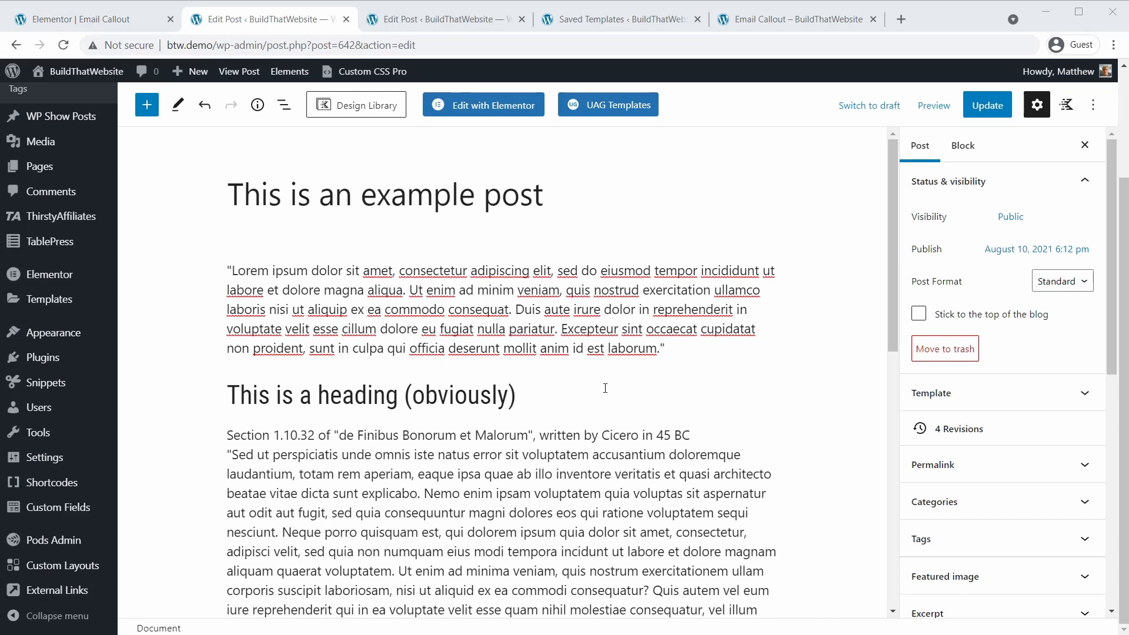
{"action": "mouse_move", "coordinate": [688, 349]}
{"action": "type", "text": "/"}
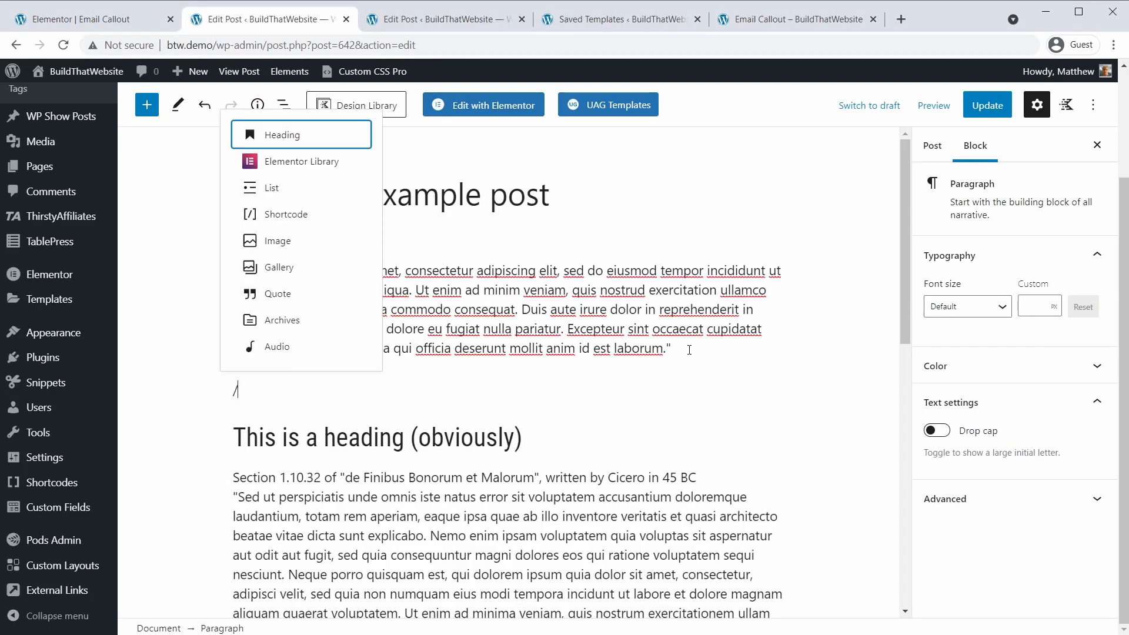
- Insert an Elementor Library block below the first paragraph using the Email Callout template
{"action": "type", "text": "elem"}
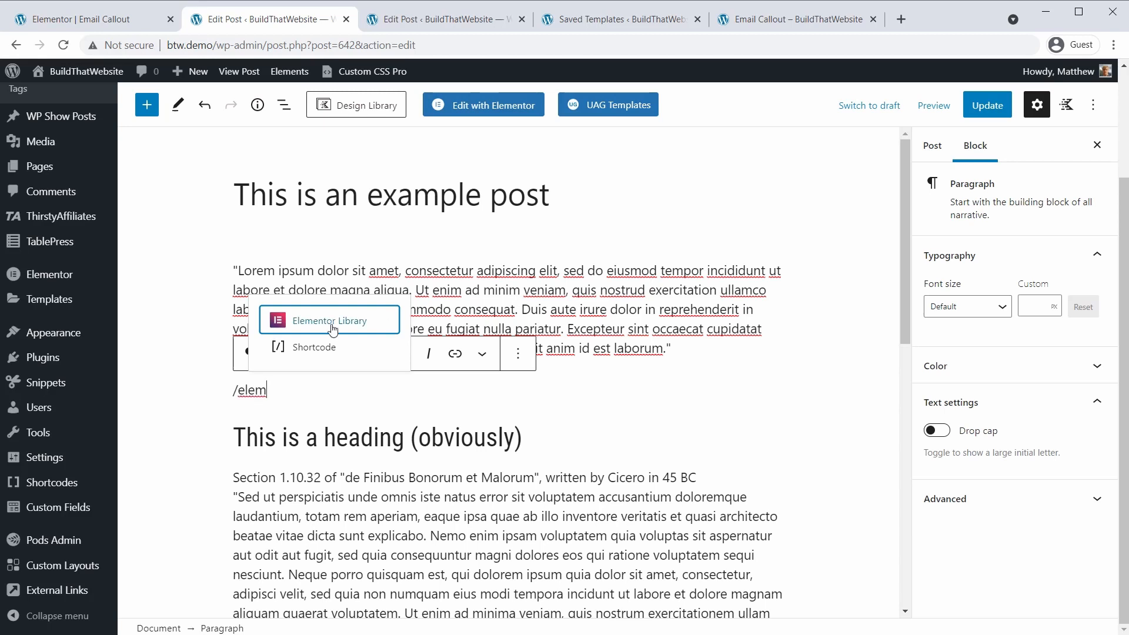
{"action": "left_click", "coordinate": [321, 321]}
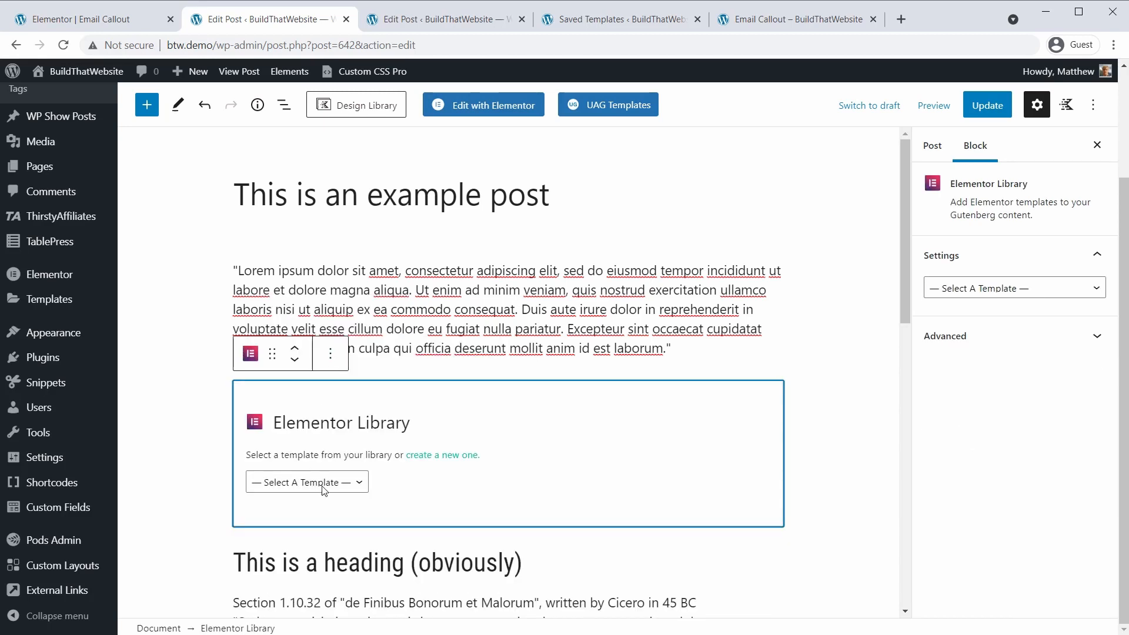
{"action": "left_click", "coordinate": [306, 481]}
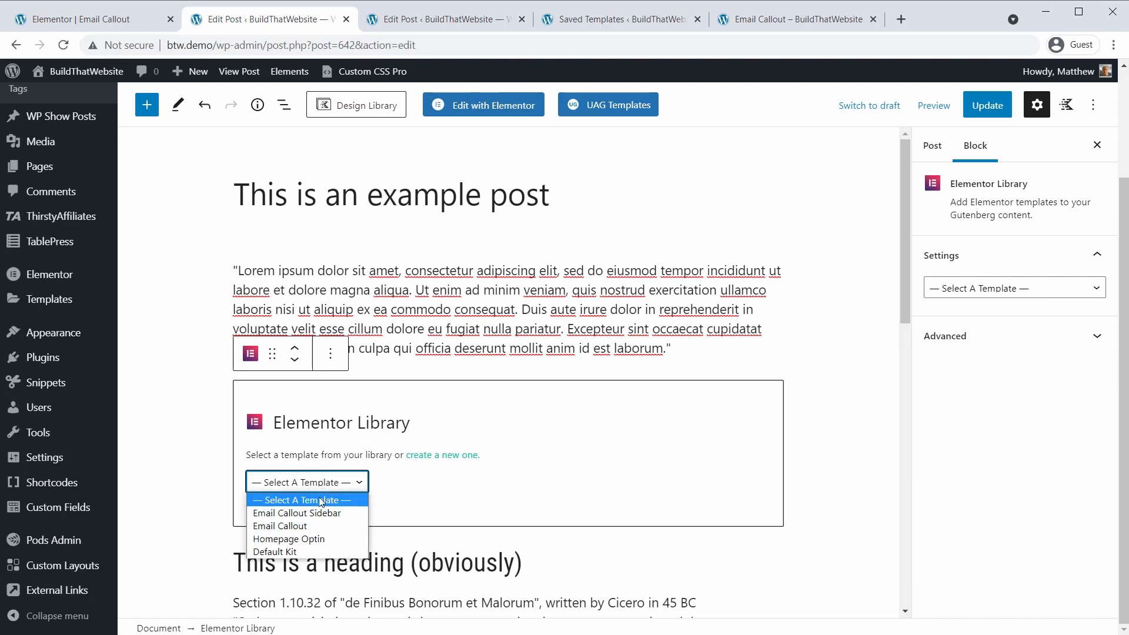
{"action": "left_click", "coordinate": [279, 526]}
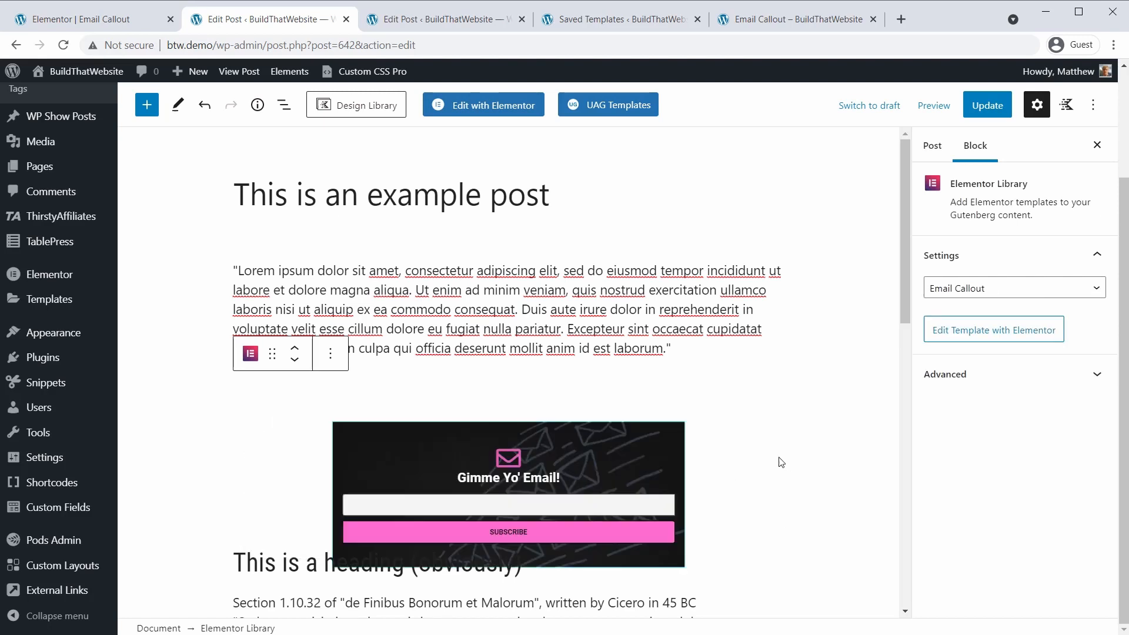
{"action": "mouse_move", "coordinate": [765, 447]}
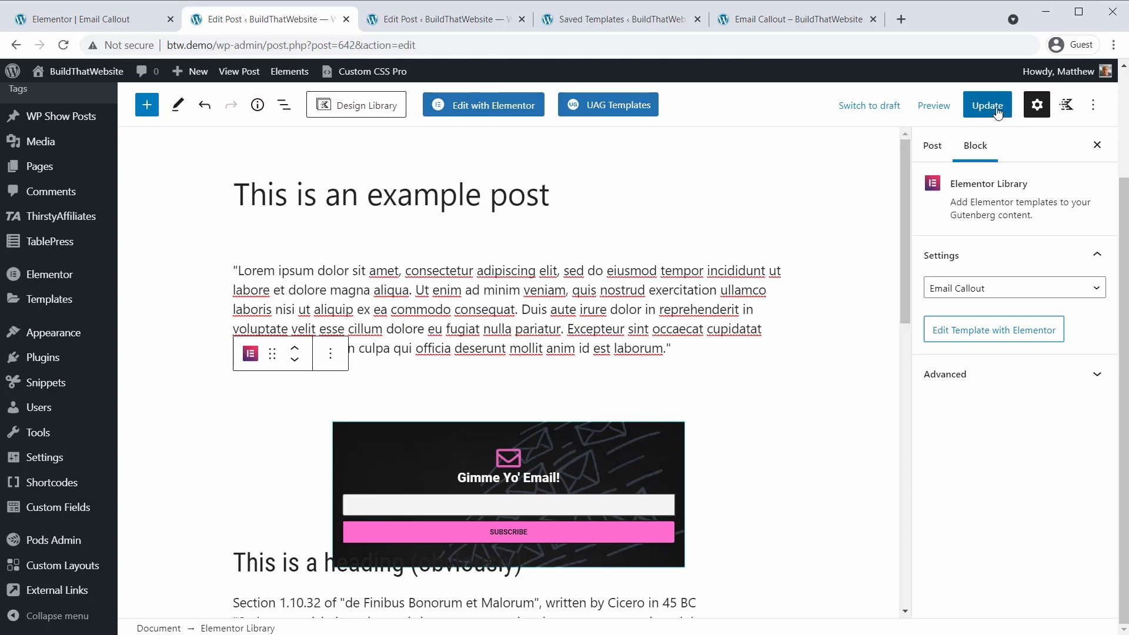
- Update the example post and preview it with the email form
{"action": "left_click", "coordinate": [987, 104]}
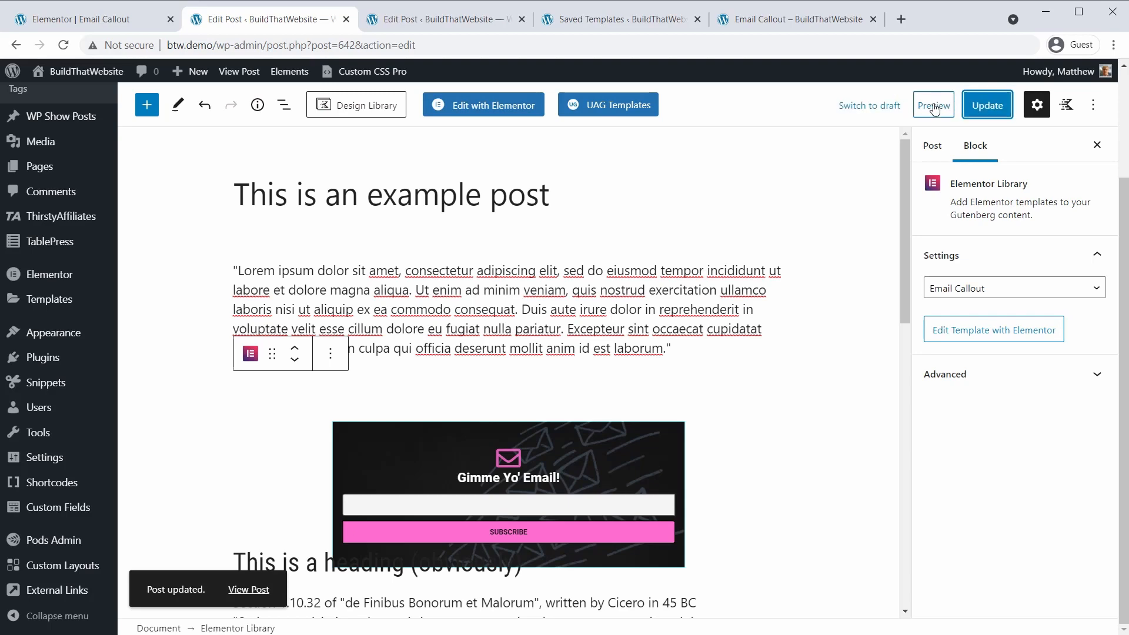
{"action": "left_click", "coordinate": [933, 105]}
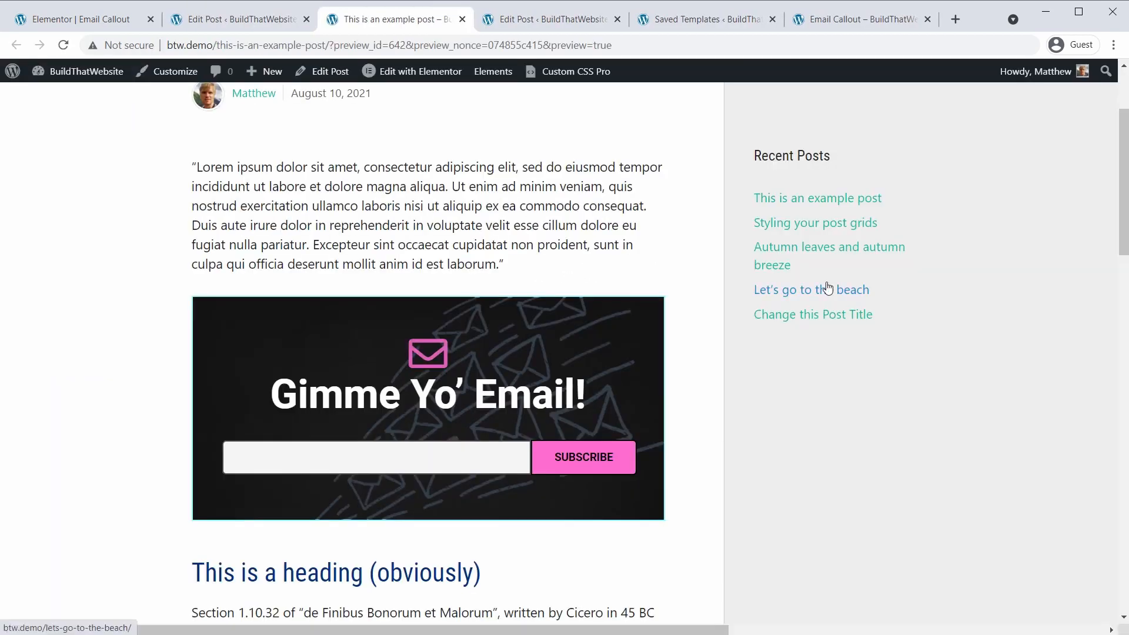
{"action": "mouse_move", "coordinate": [798, 266]}
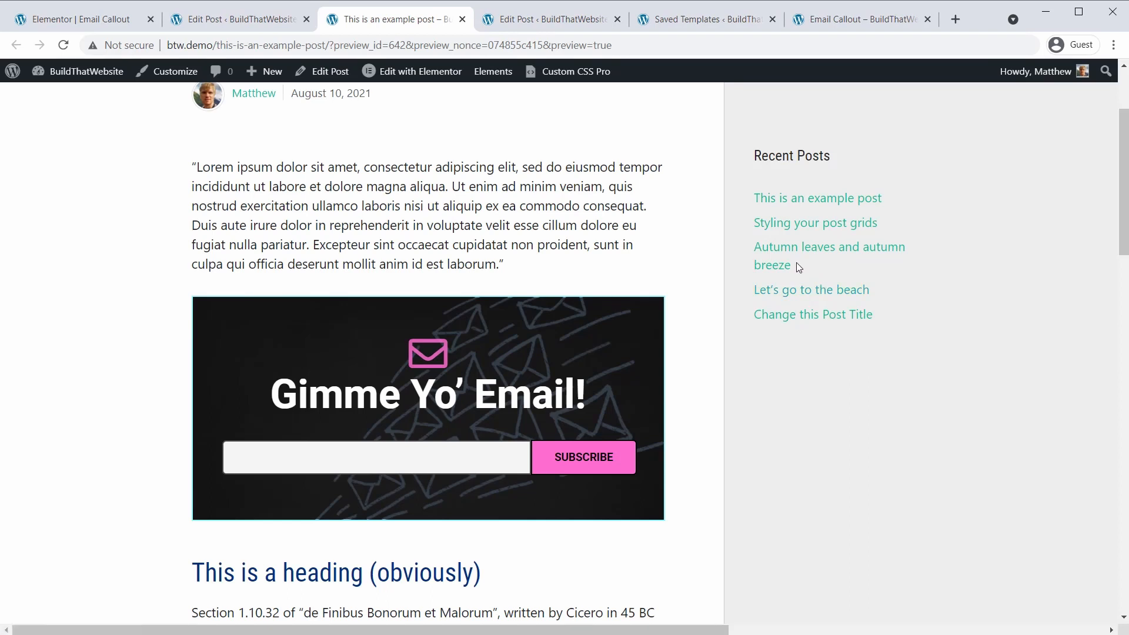
{"action": "mouse_move", "coordinate": [772, 265]}
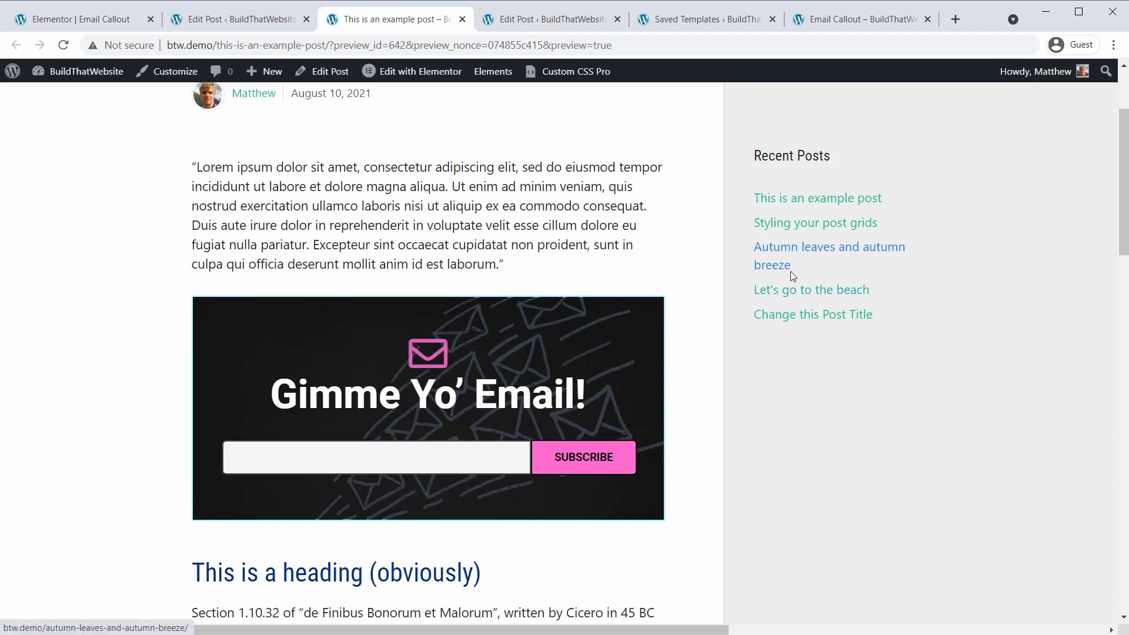
{"action": "mouse_move", "coordinate": [774, 283]}
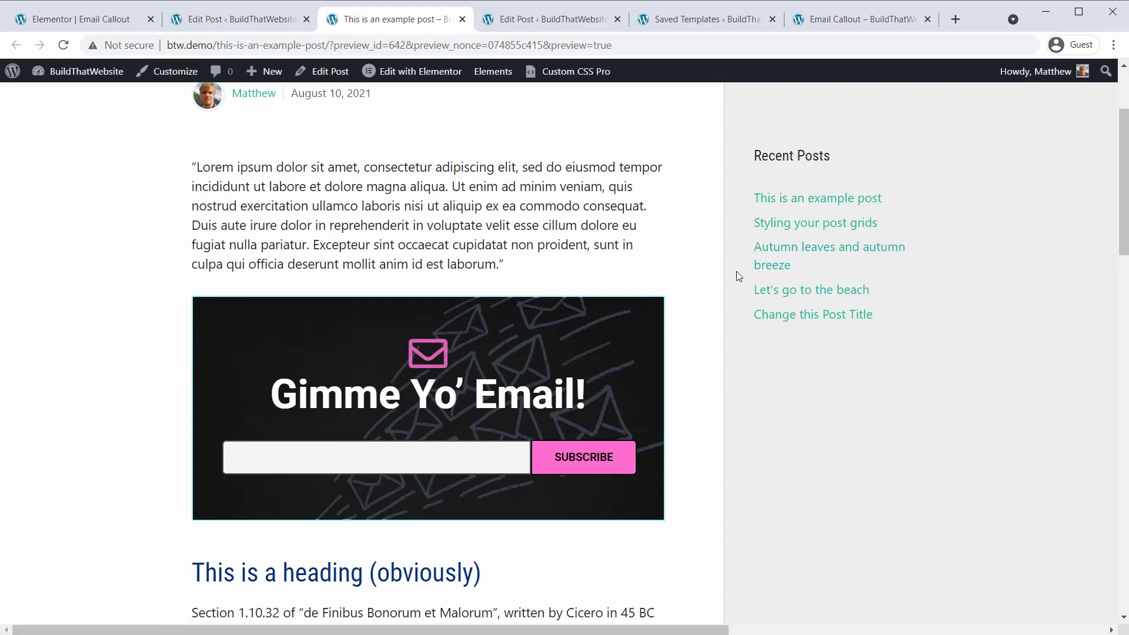
{"action": "mouse_move", "coordinate": [419, 324]}
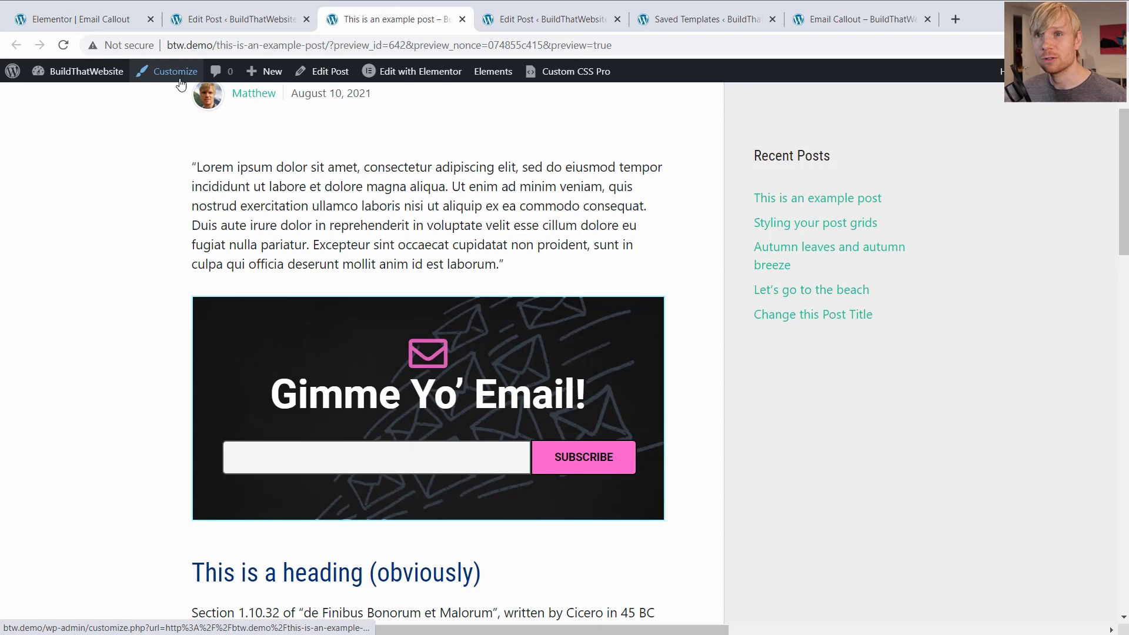
- Add an Elementor Library widget showing Email Callout to the Right Sidebar in the Customizer
{"action": "left_click", "coordinate": [174, 70]}
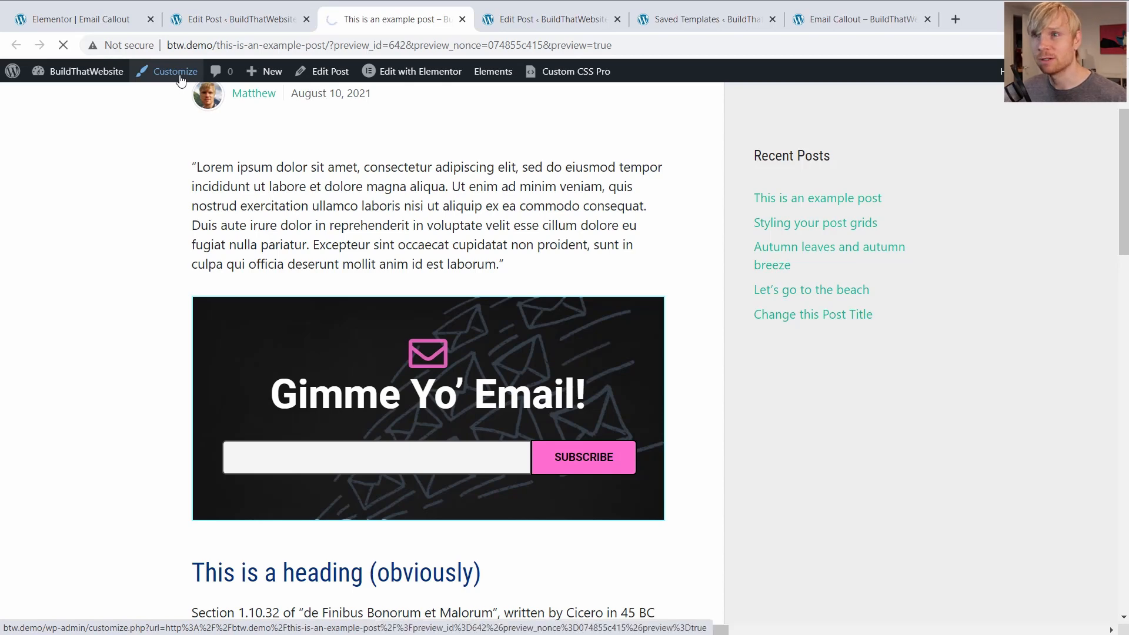
{"action": "left_click", "coordinate": [173, 70]}
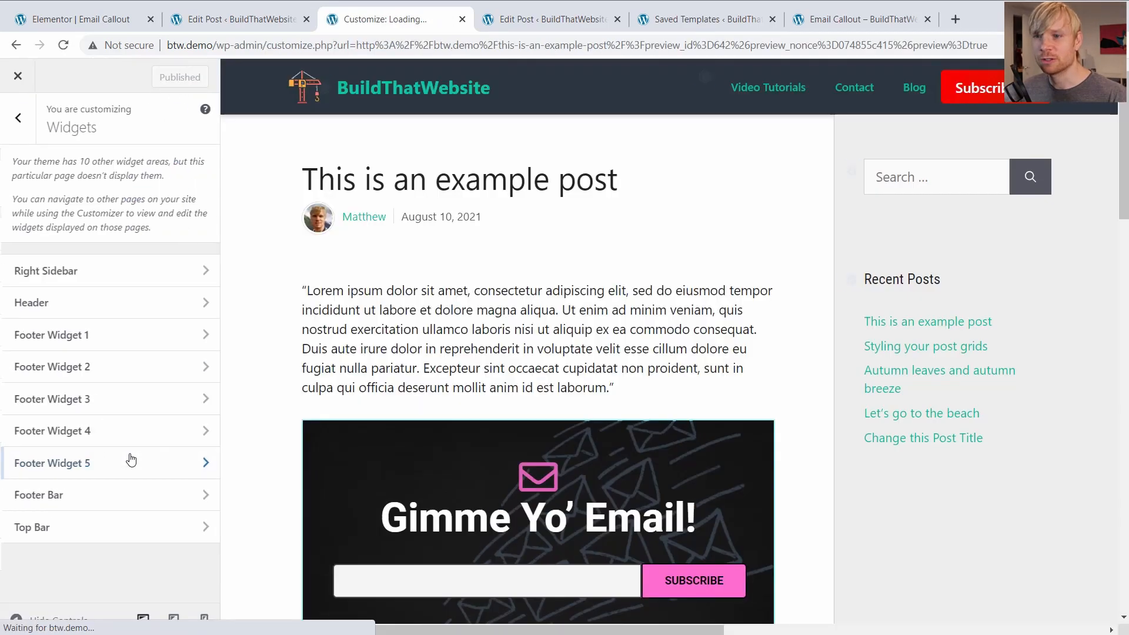
{"action": "left_click", "coordinate": [46, 270]}
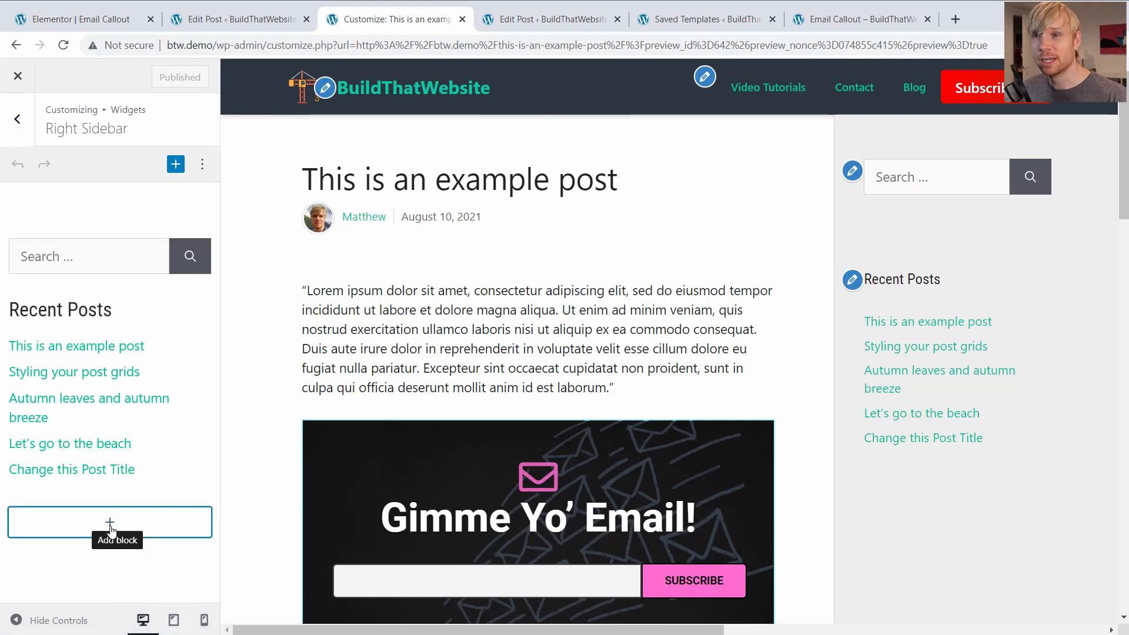
{"action": "left_click", "coordinate": [110, 522]}
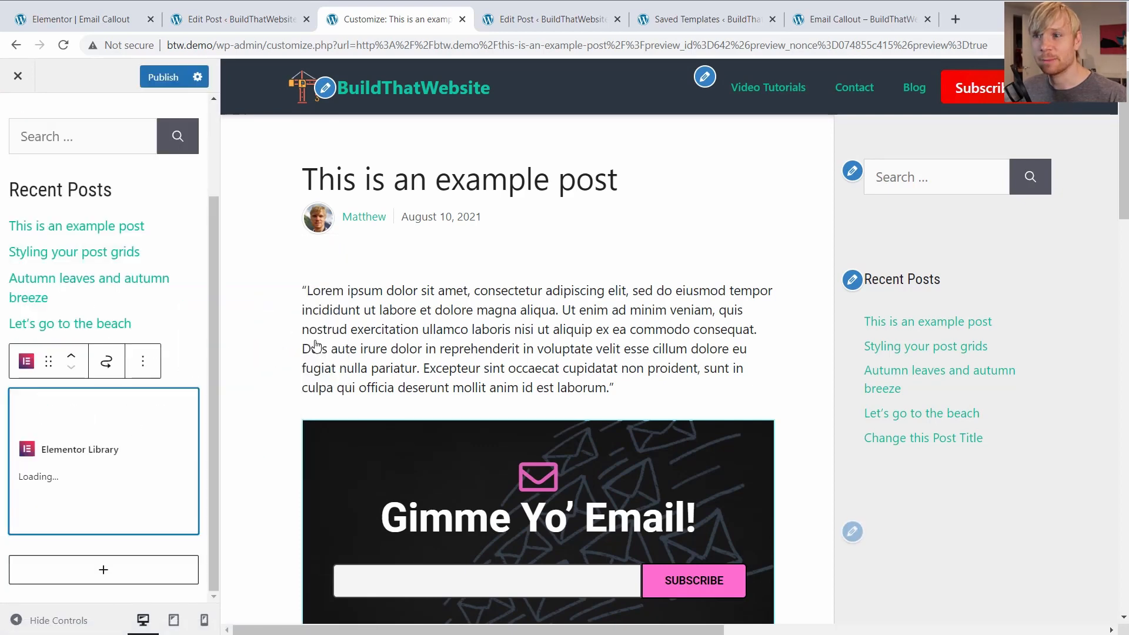
{"action": "left_click", "coordinate": [103, 473]}
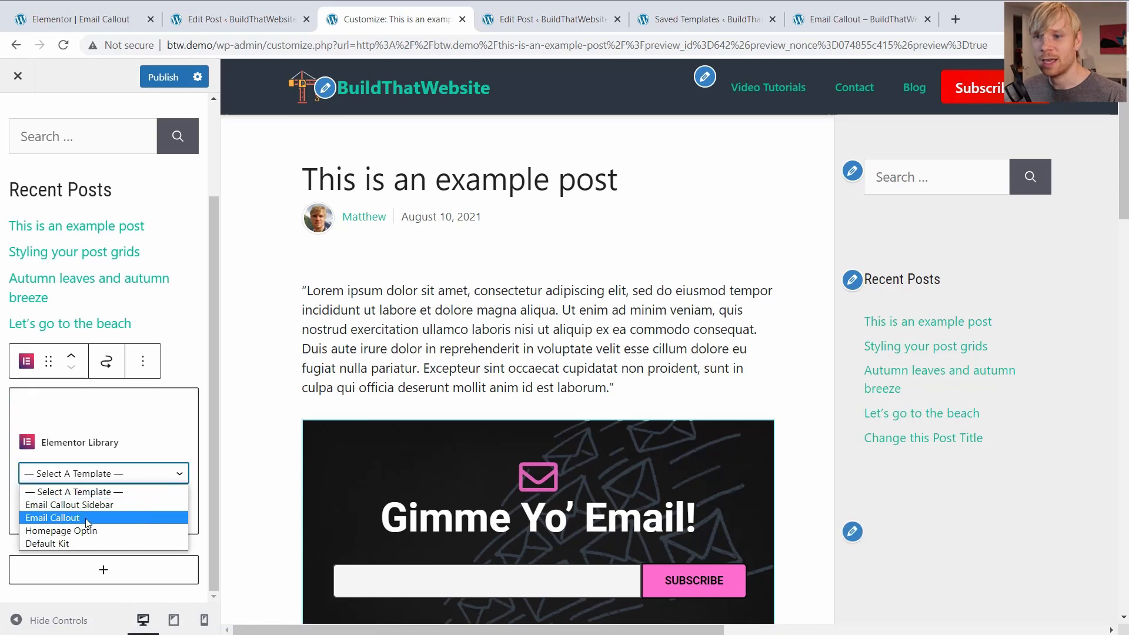
{"action": "left_click", "coordinate": [51, 518]}
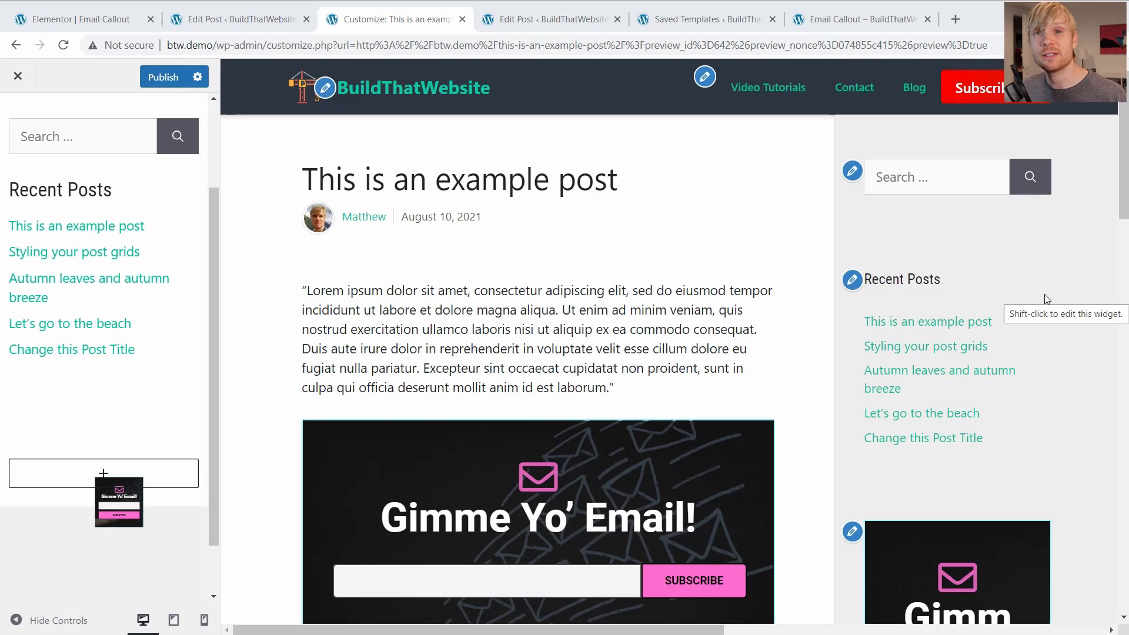
{"action": "mouse_move", "coordinate": [1093, 270]}
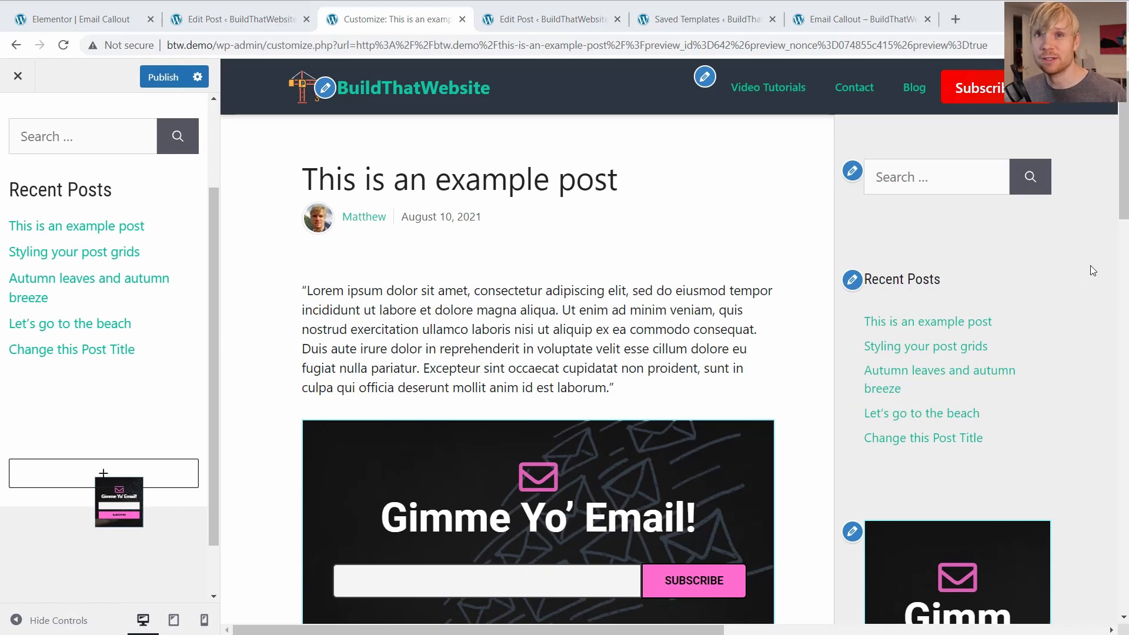
{"action": "scroll", "scroll_direction": "down", "scroll_amount": 3}
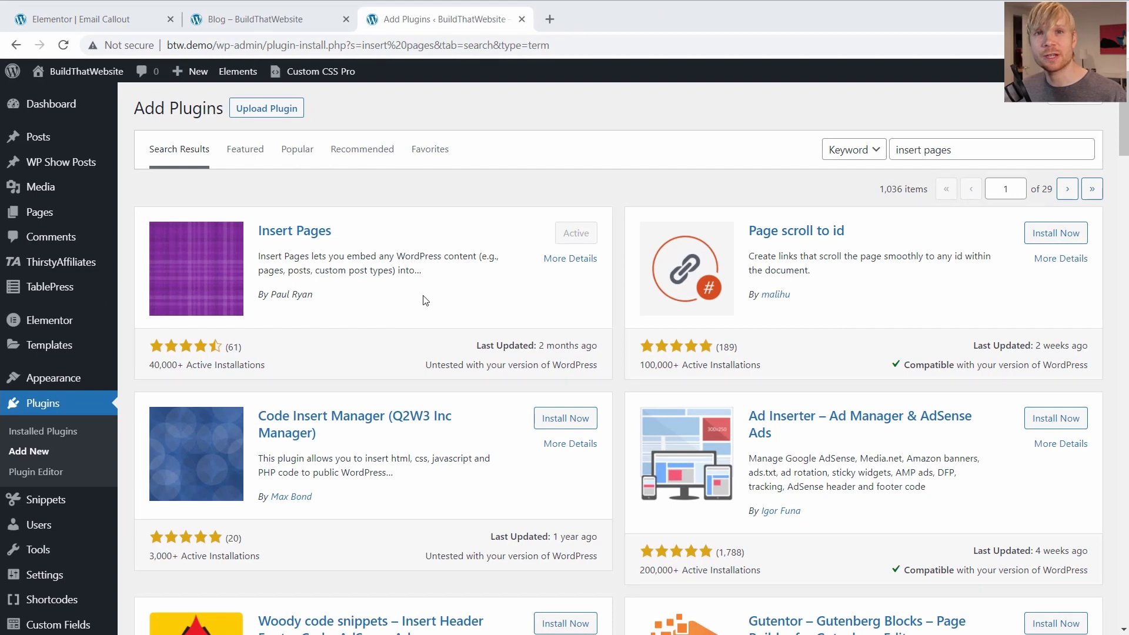
{"action": "mouse_move", "coordinate": [436, 296]}
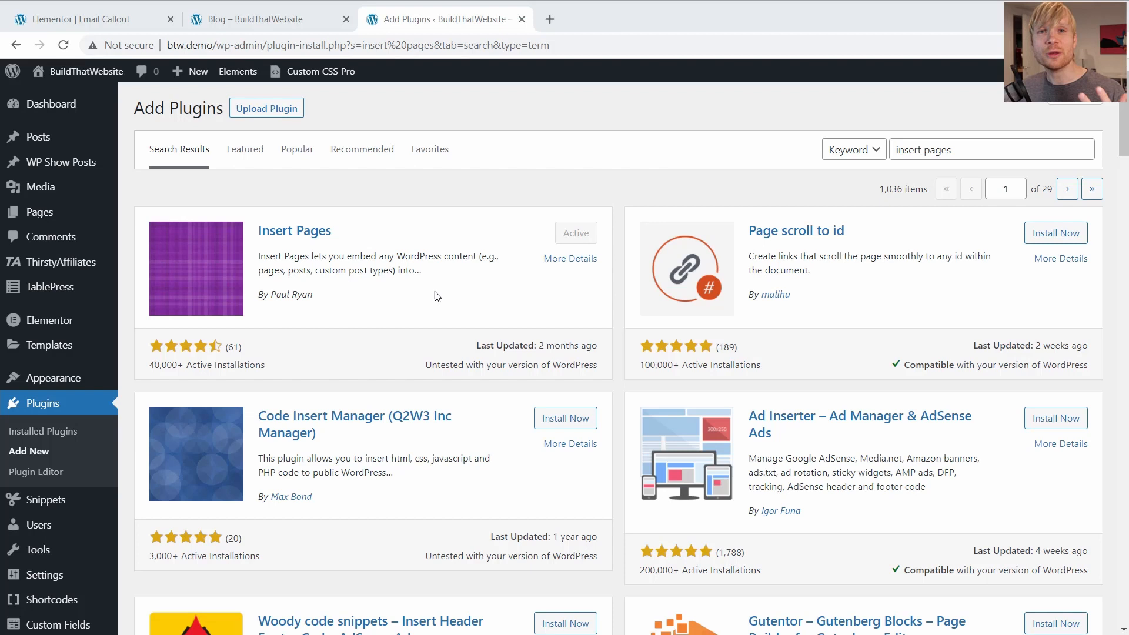
{"action": "mouse_move", "coordinate": [441, 294]}
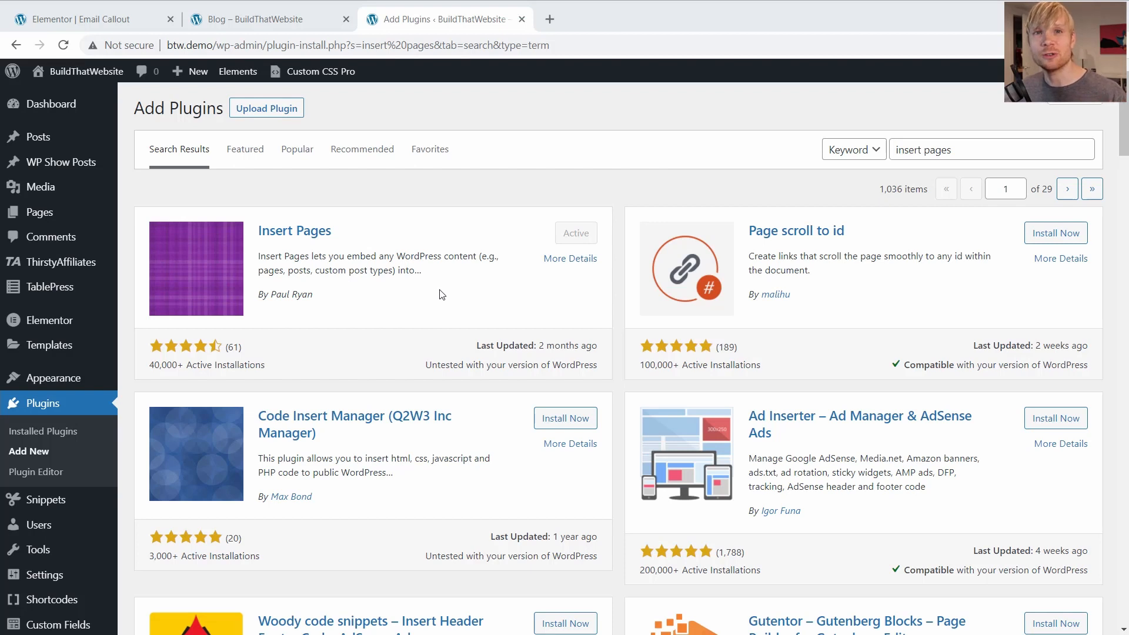
{"action": "mouse_move", "coordinate": [446, 294]}
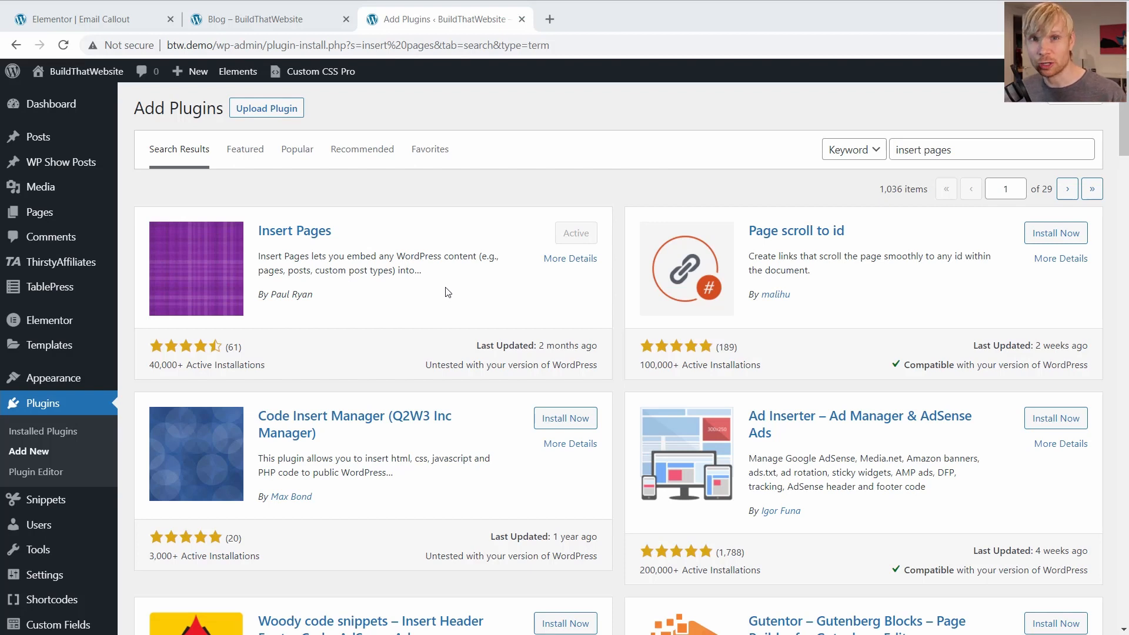
{"action": "mouse_move", "coordinate": [482, 273]}
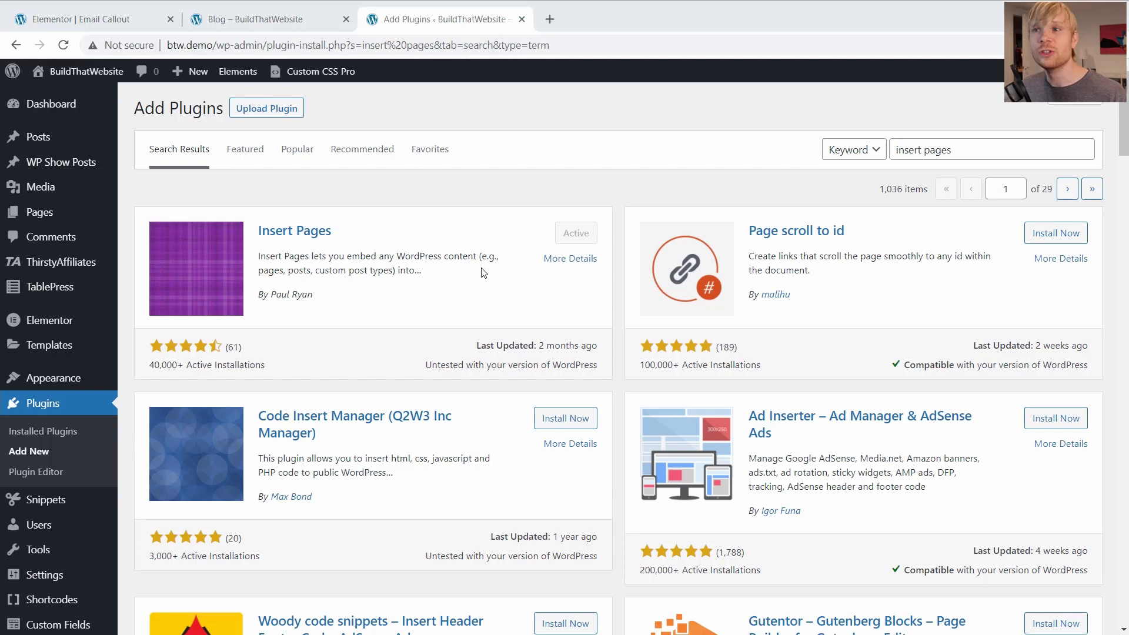
{"action": "mouse_move", "coordinate": [328, 245]}
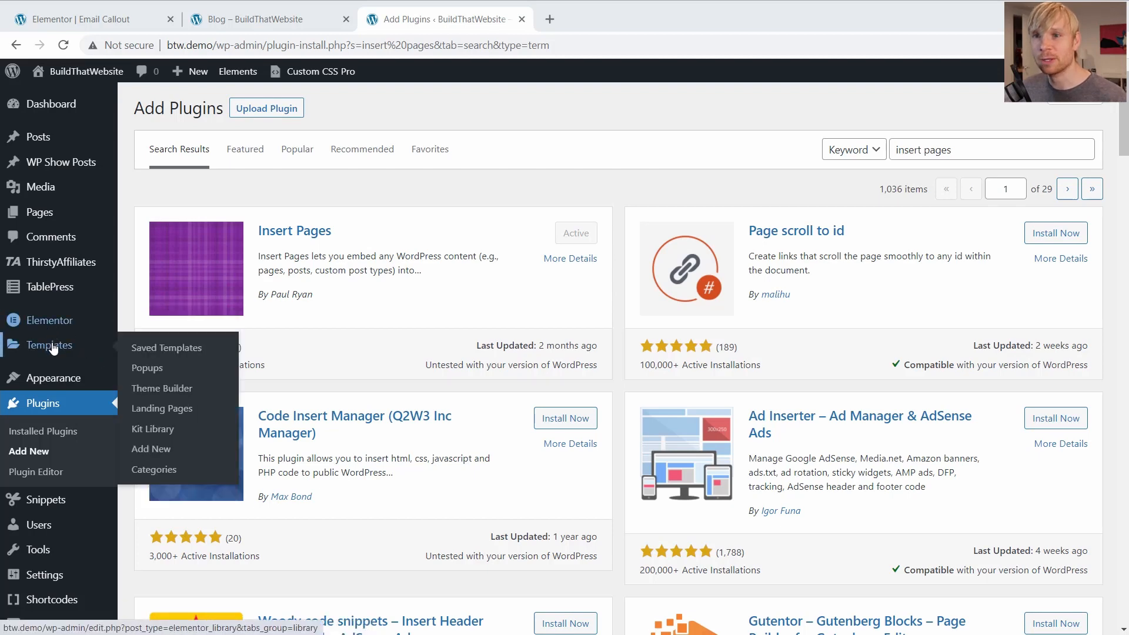
- Review Saved Templates to find the Email Callout template's ID 612
{"action": "left_click", "coordinate": [165, 347]}
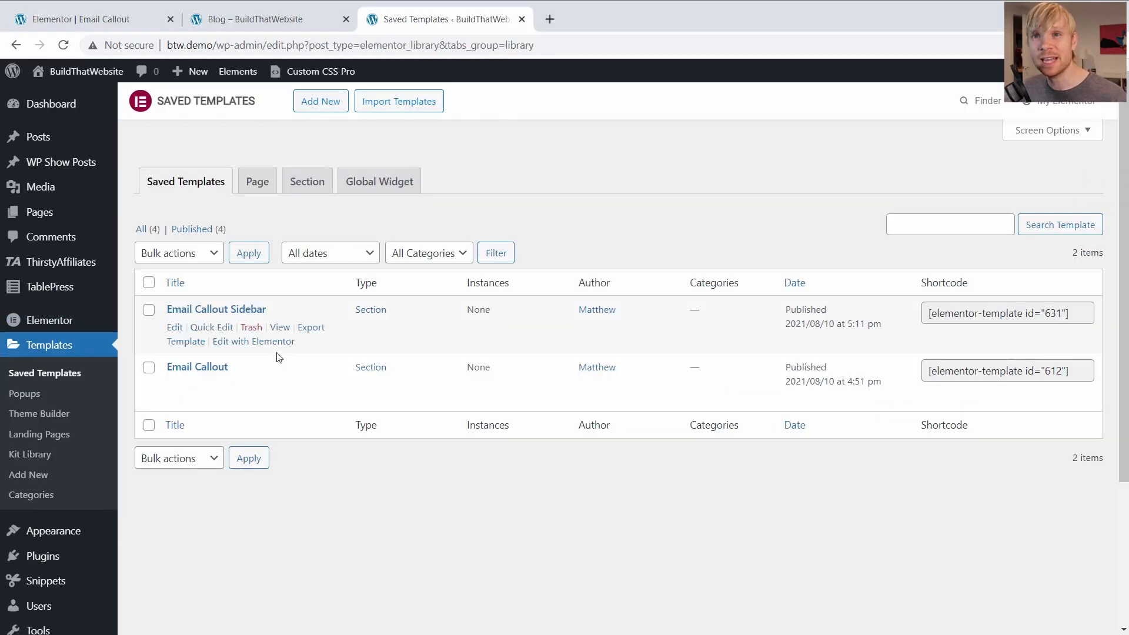
{"action": "mouse_move", "coordinate": [197, 367]}
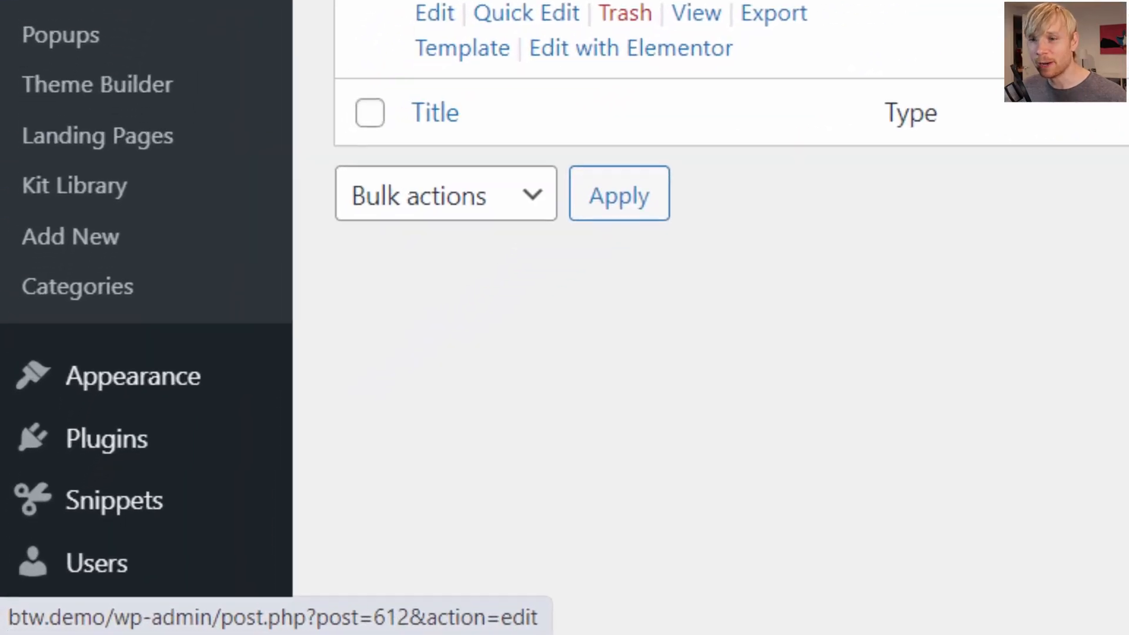
{"action": "scroll", "scroll_direction": "down", "scroll_amount": 3}
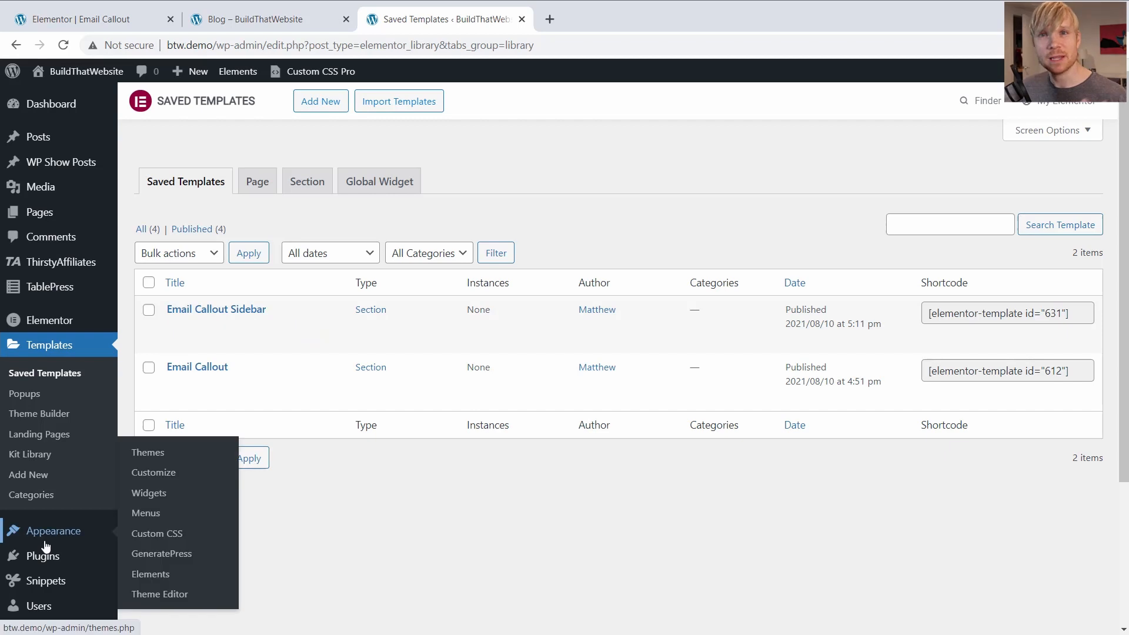
- Open the Hook in Callout element from the GeneratePress Elements list
{"action": "left_click", "coordinate": [151, 574]}
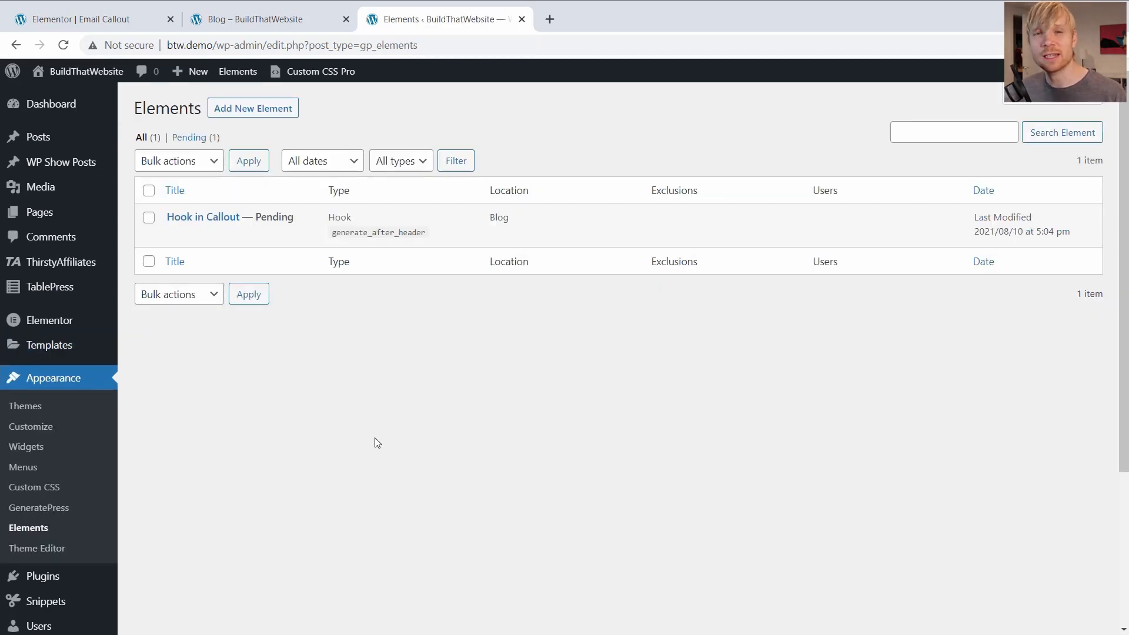
{"action": "mouse_move", "coordinate": [374, 440]}
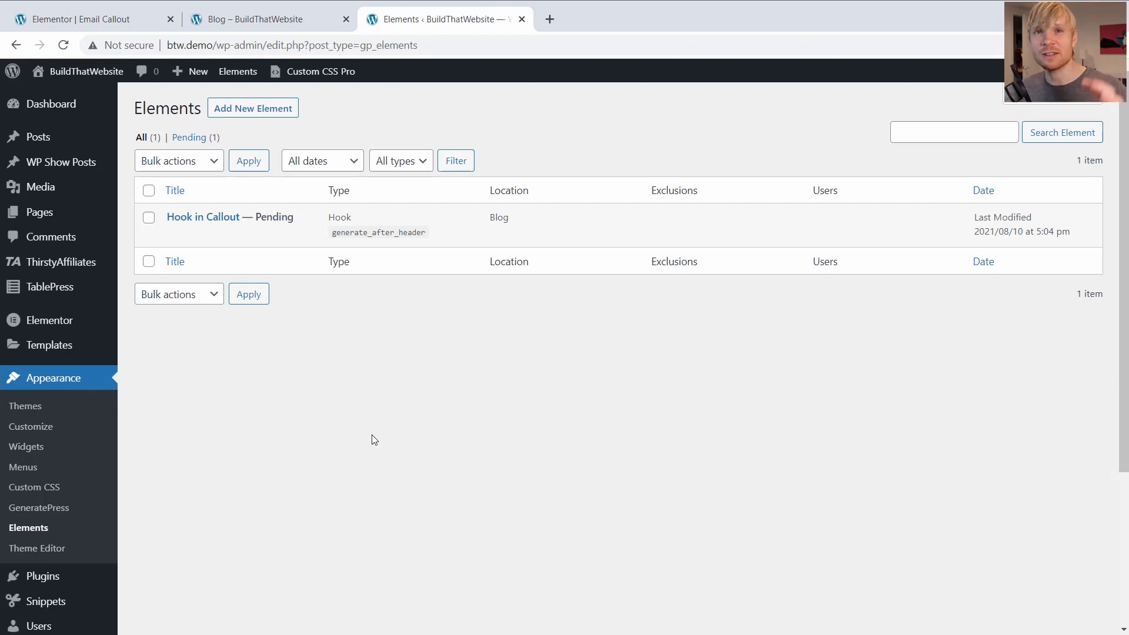
{"action": "mouse_move", "coordinate": [362, 394]}
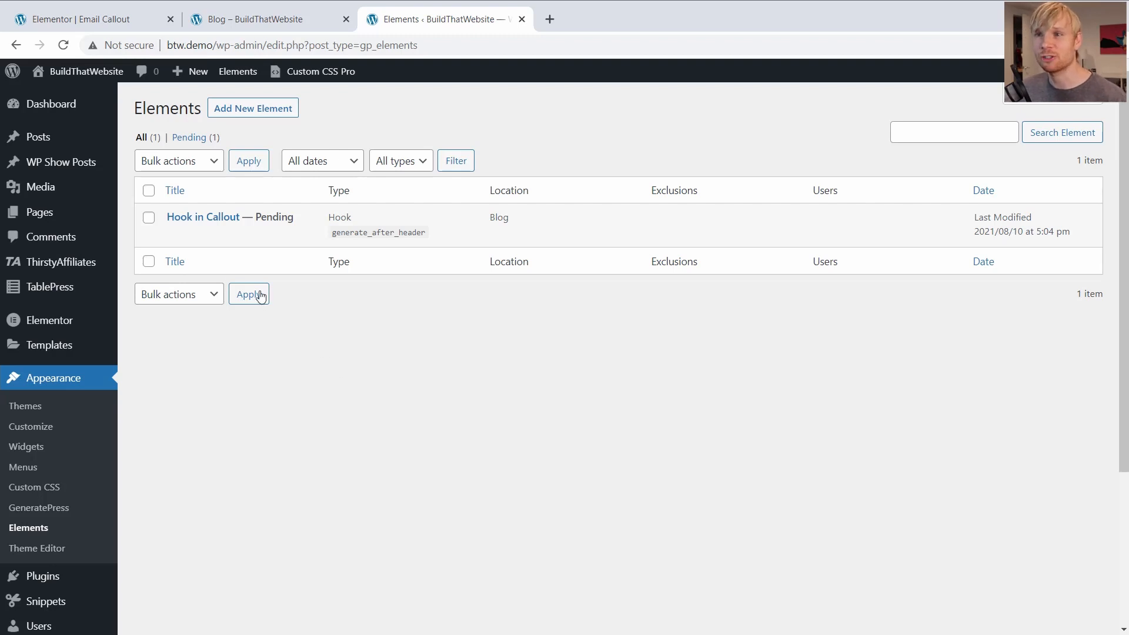
{"action": "left_click", "coordinate": [202, 217]}
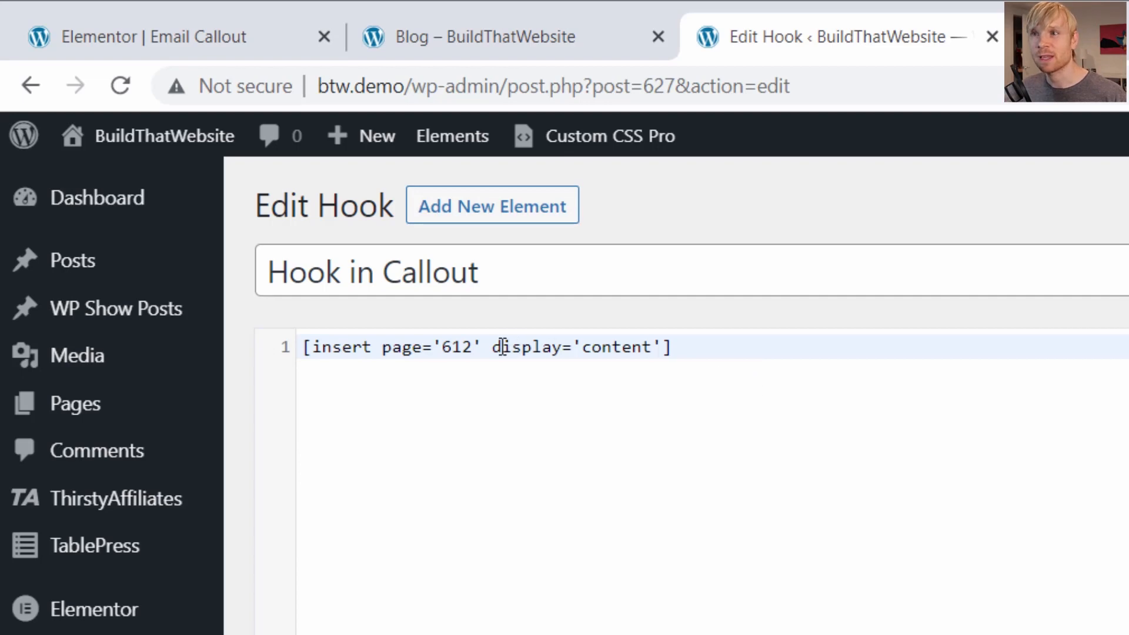
{"action": "mouse_move", "coordinate": [762, 407]}
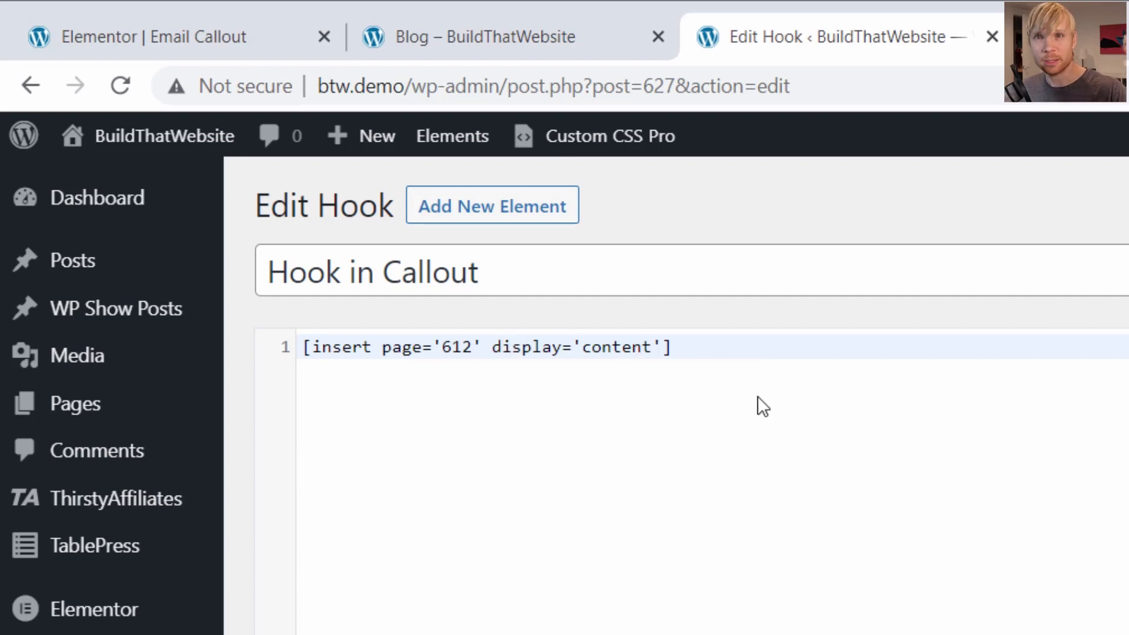
{"action": "mouse_move", "coordinate": [722, 423]}
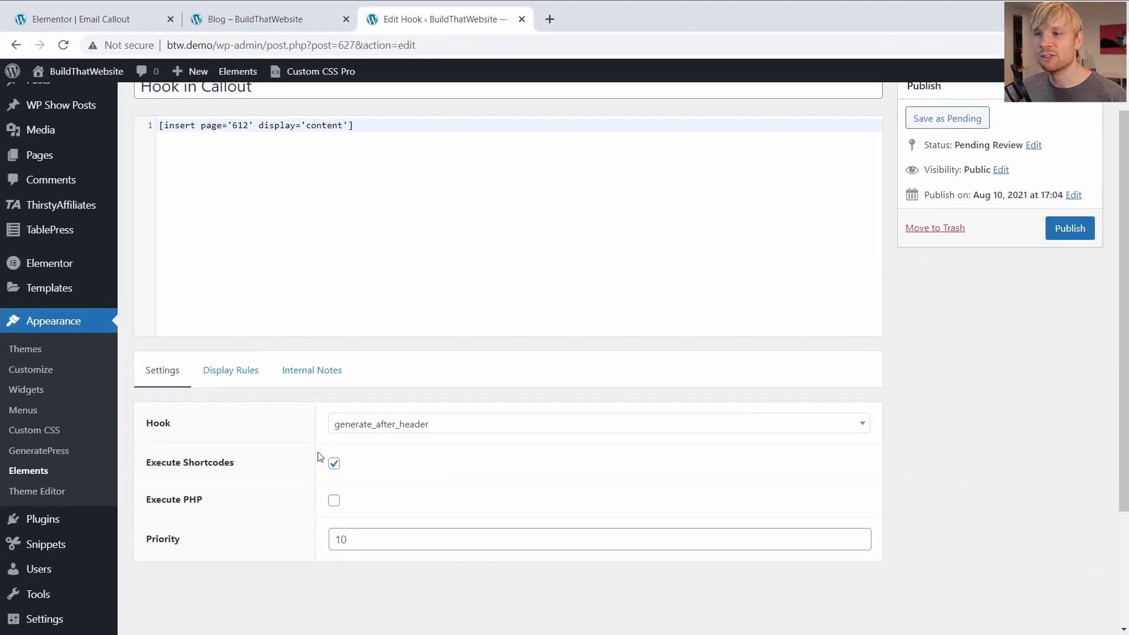
- Confirm the Blog location display rule, publish Hook in Callout, and view the blog
{"action": "left_click", "coordinate": [230, 369]}
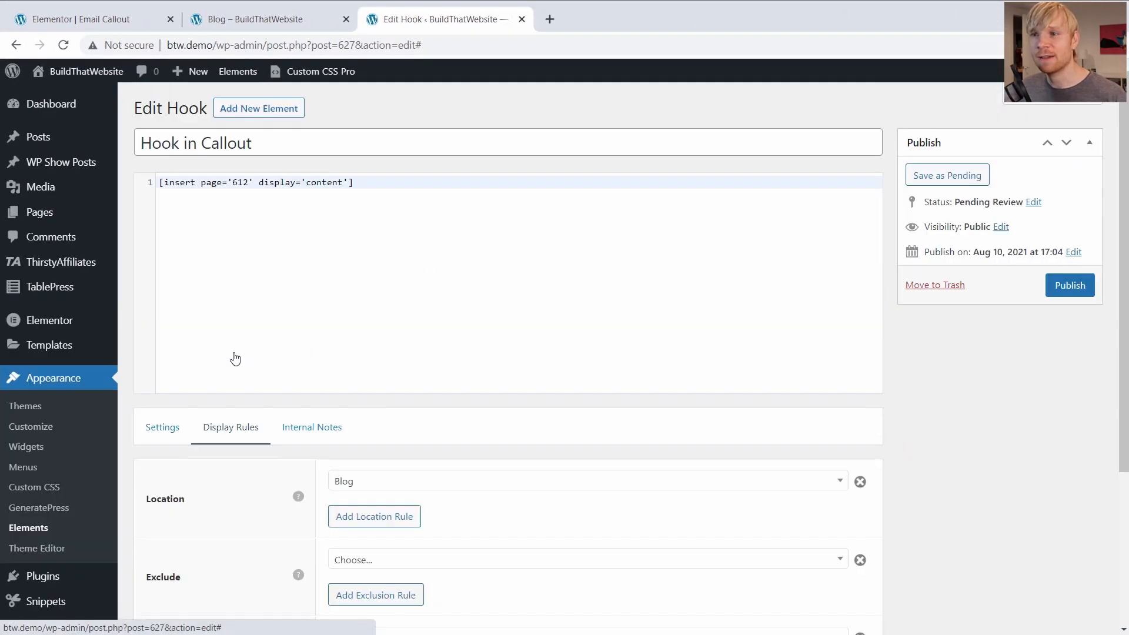
{"action": "mouse_move", "coordinate": [471, 481]}
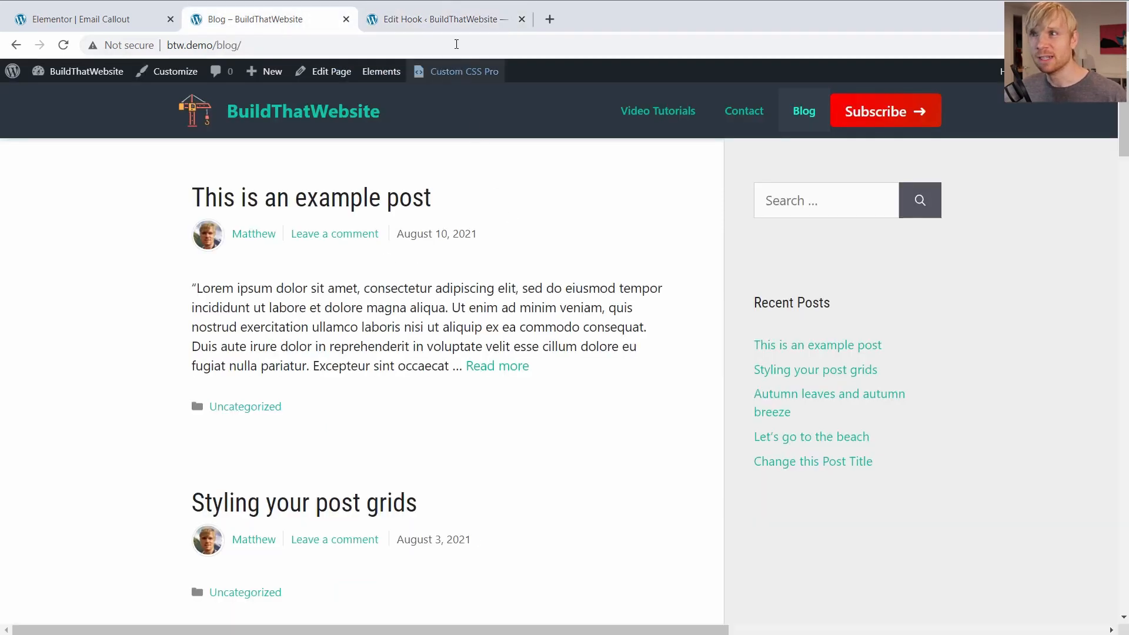
{"action": "left_click", "coordinate": [440, 19]}
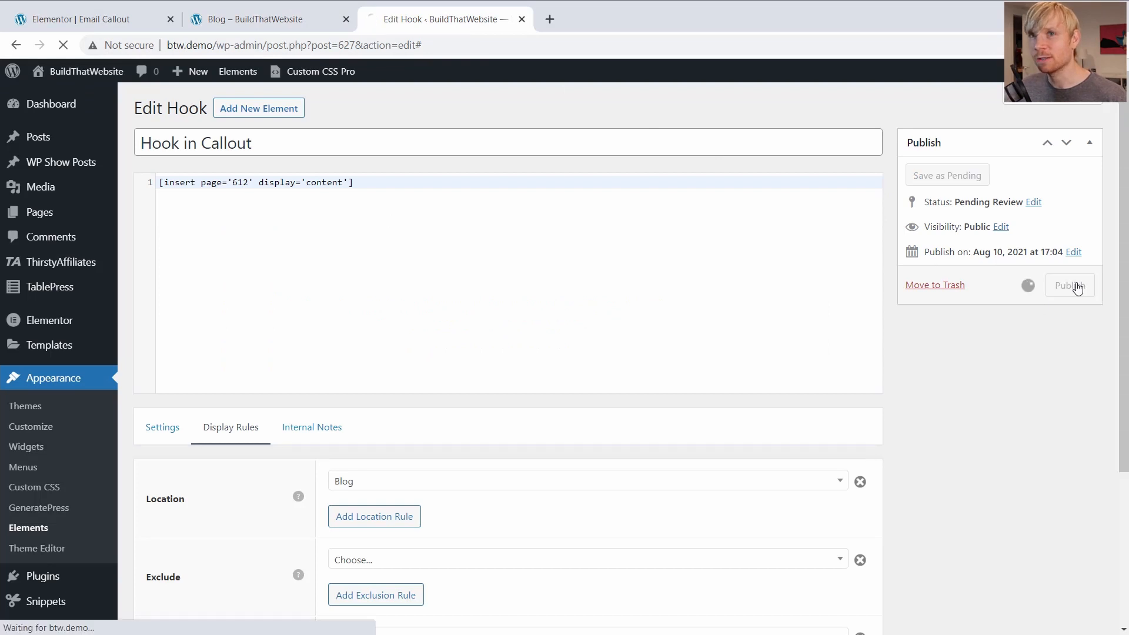
{"action": "left_click", "coordinate": [1070, 285]}
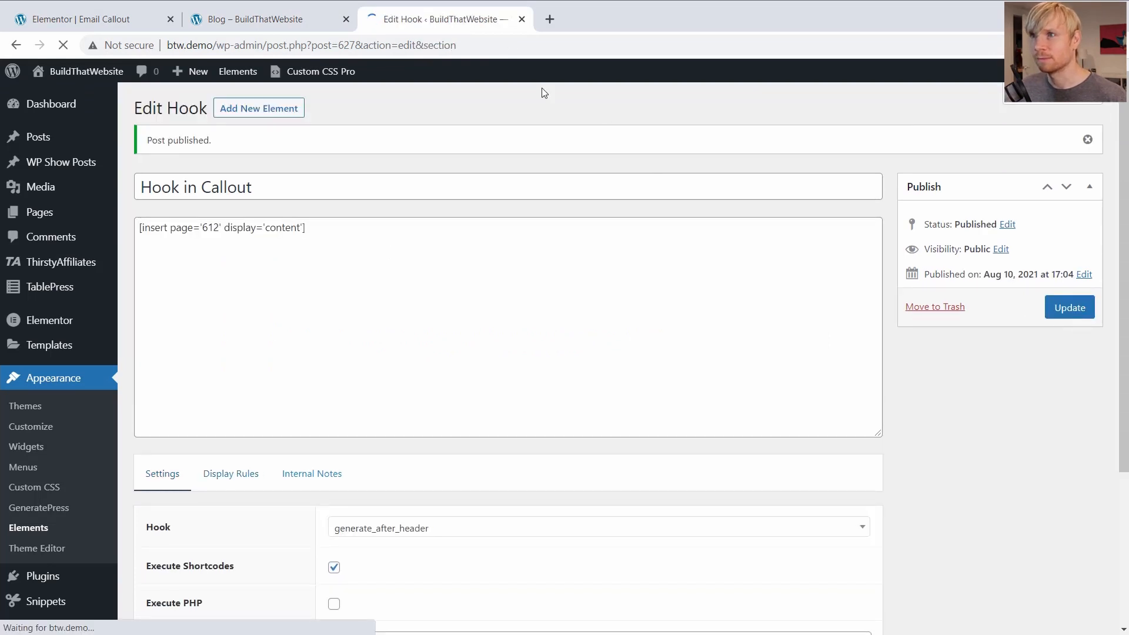
{"action": "left_click", "coordinate": [266, 19]}
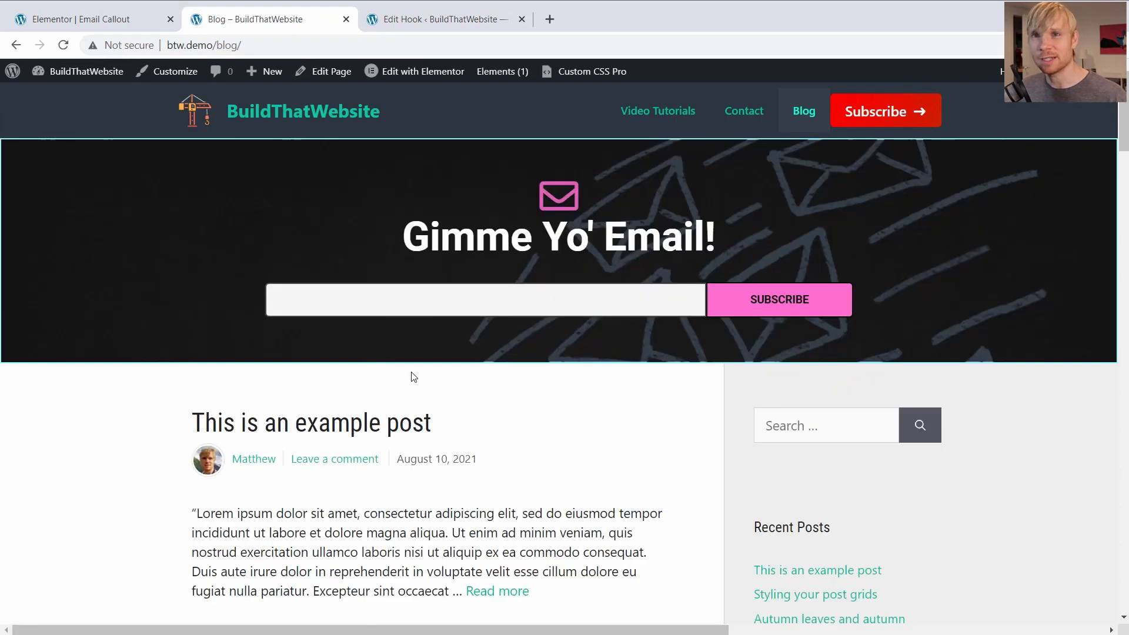
{"action": "mouse_move", "coordinate": [475, 338]}
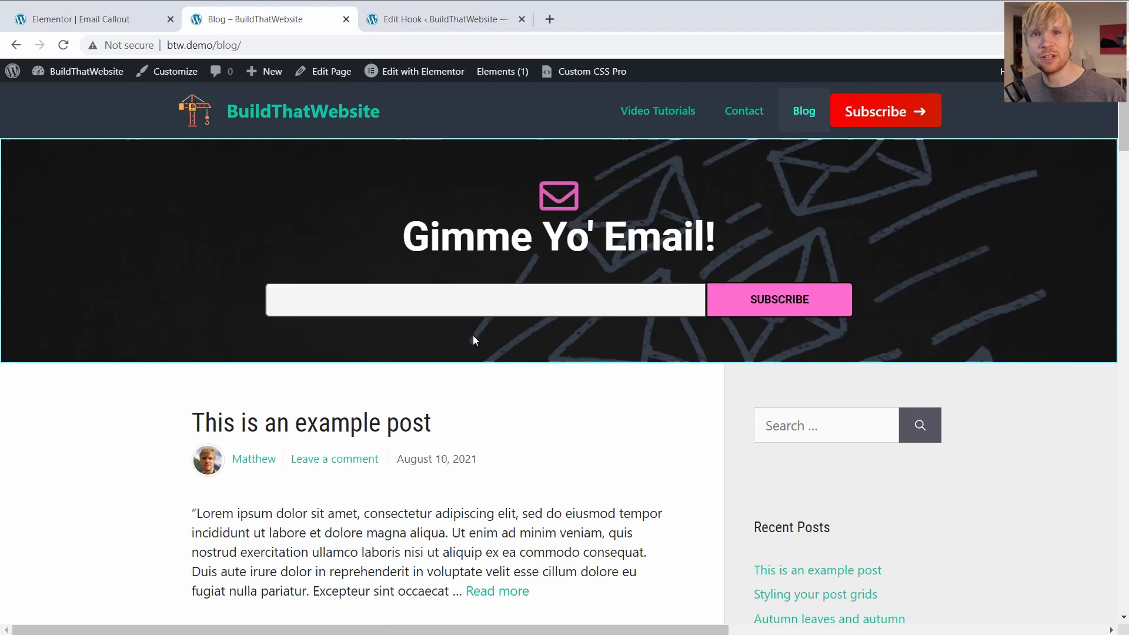
{"action": "mouse_move", "coordinate": [479, 333]}
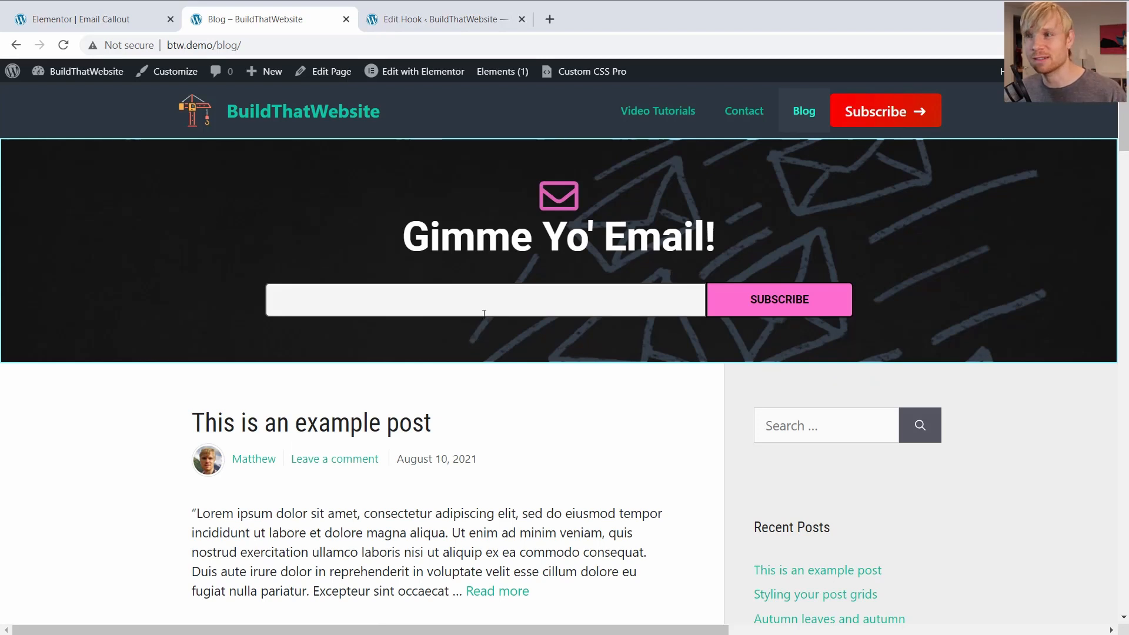
- Launch the Customizer from the blog page showing the email callout banner
{"action": "left_click", "coordinate": [176, 72]}
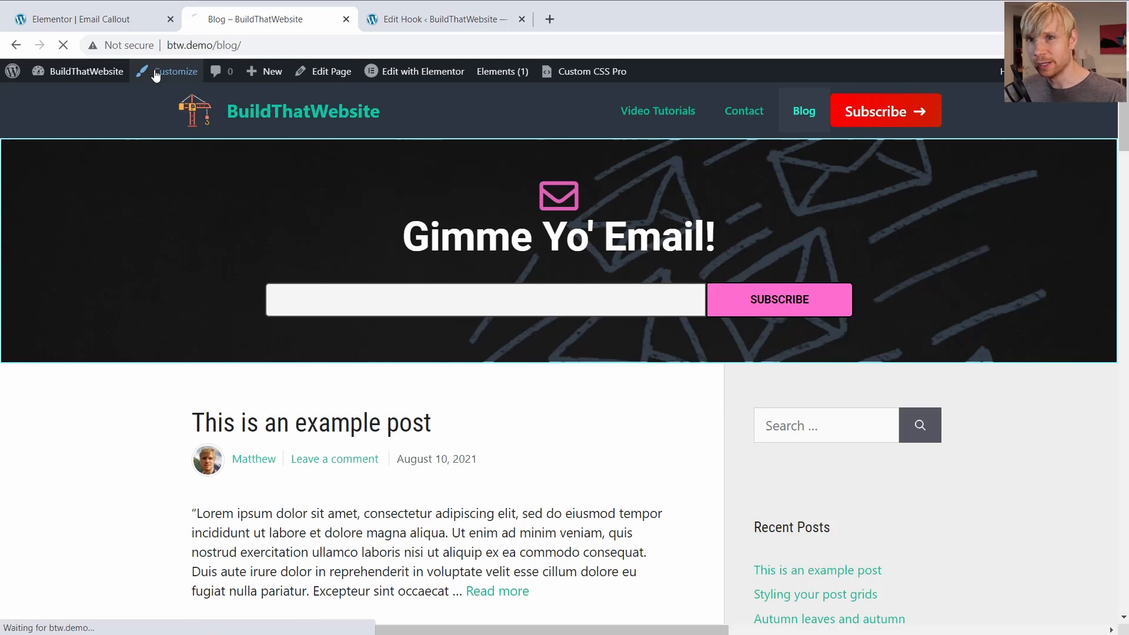
{"action": "left_click", "coordinate": [175, 71]}
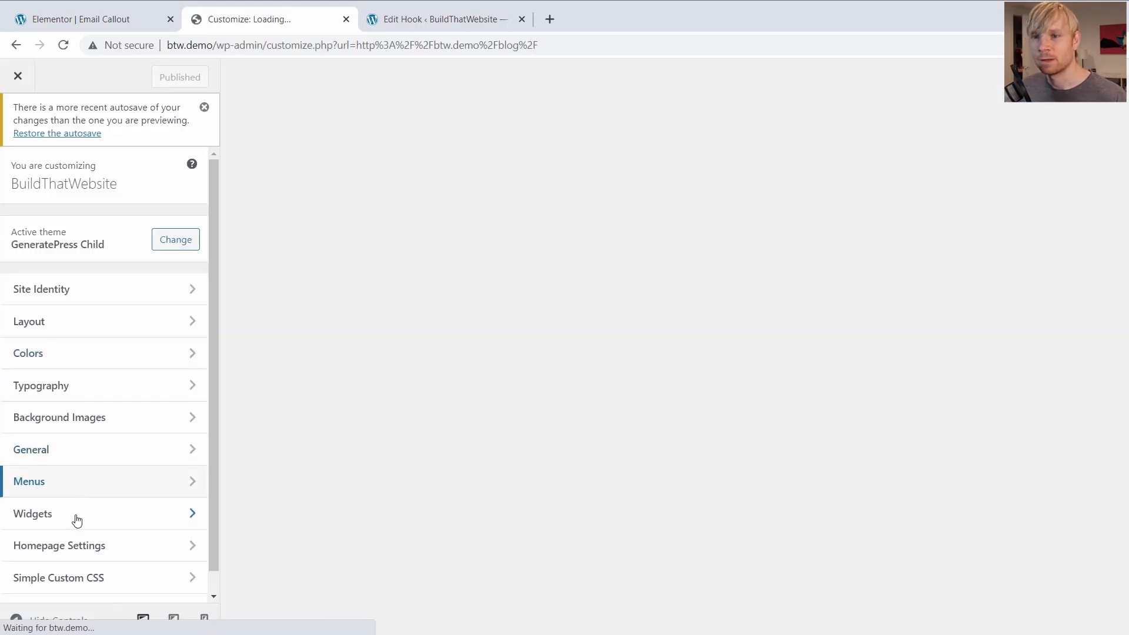
- Add a Shortcode block to the Right Sidebar widget area
{"action": "left_click", "coordinate": [33, 513]}
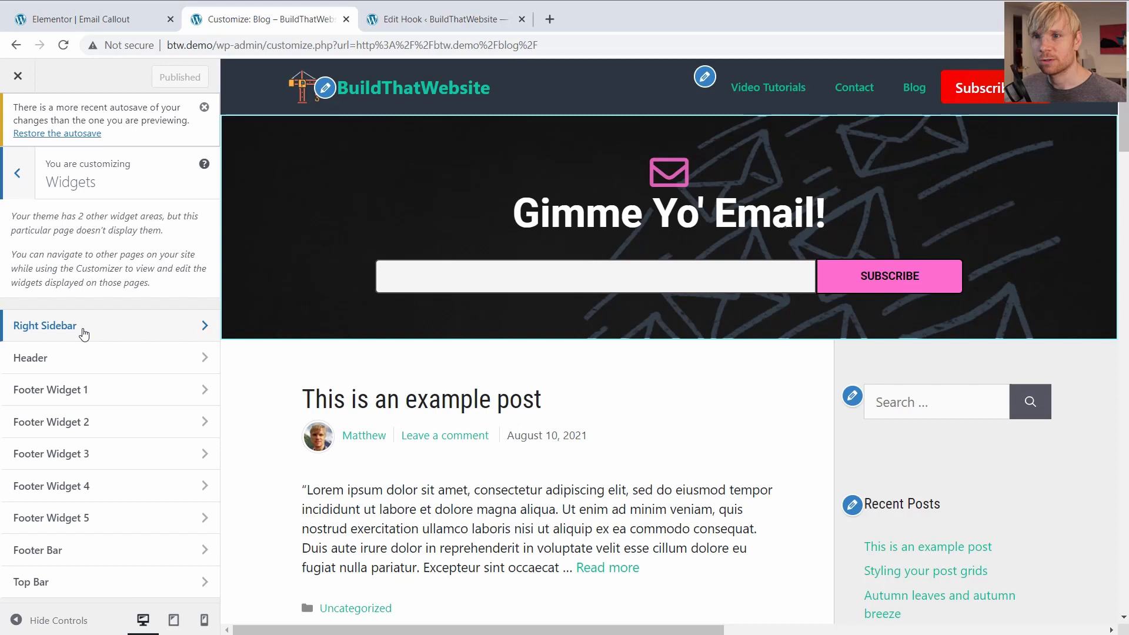
{"action": "left_click", "coordinate": [44, 325]}
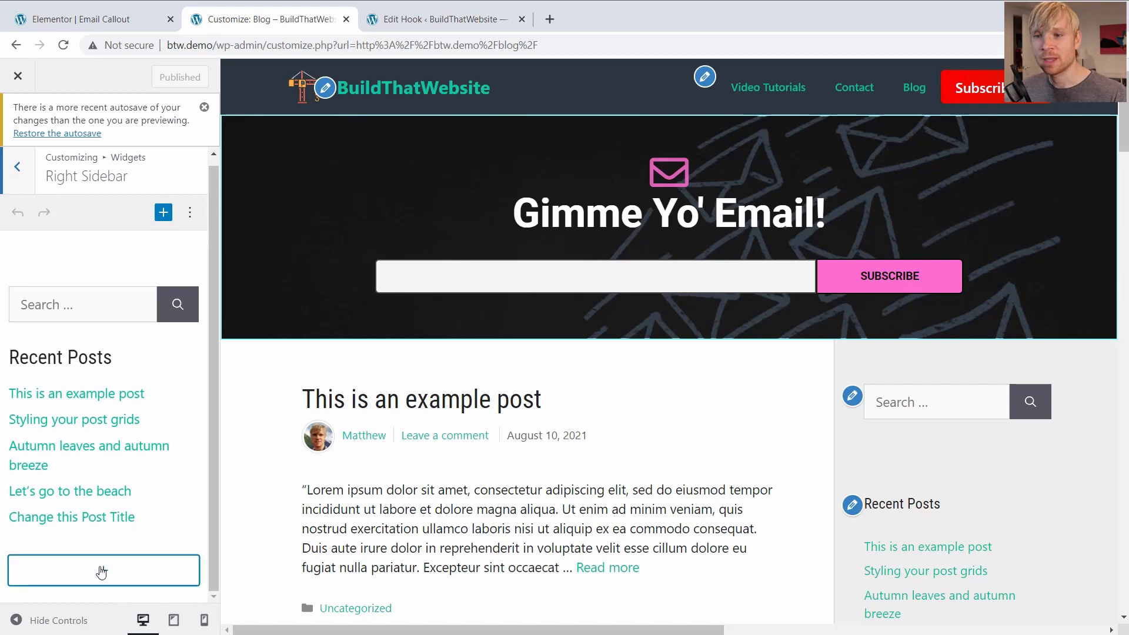
{"action": "left_click", "coordinate": [103, 570]}
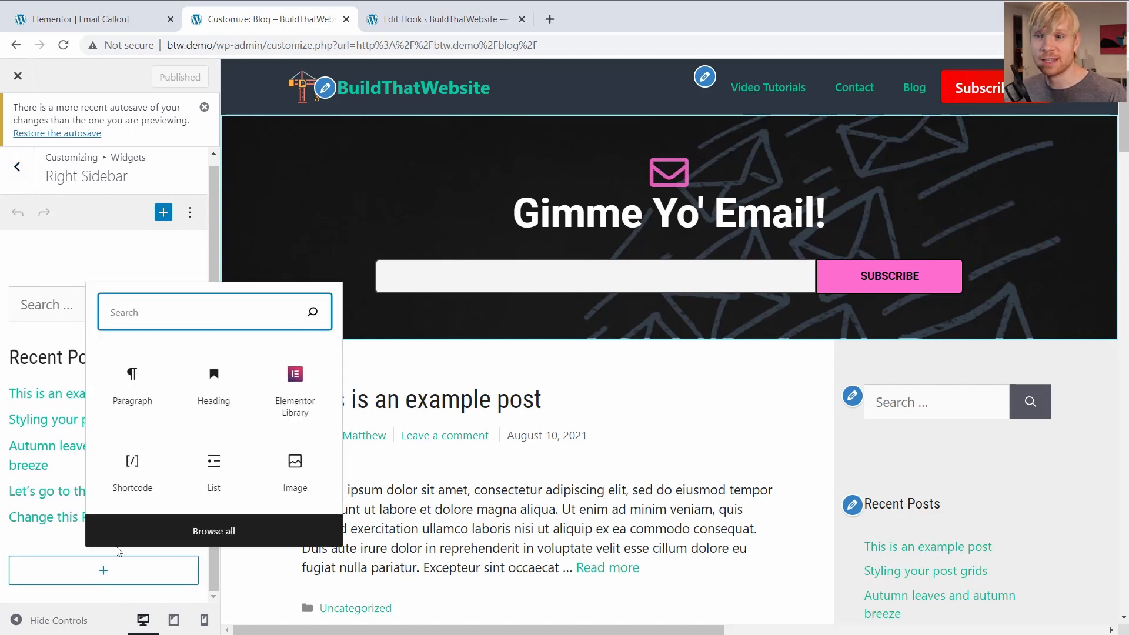
{"action": "left_click", "coordinate": [133, 461]}
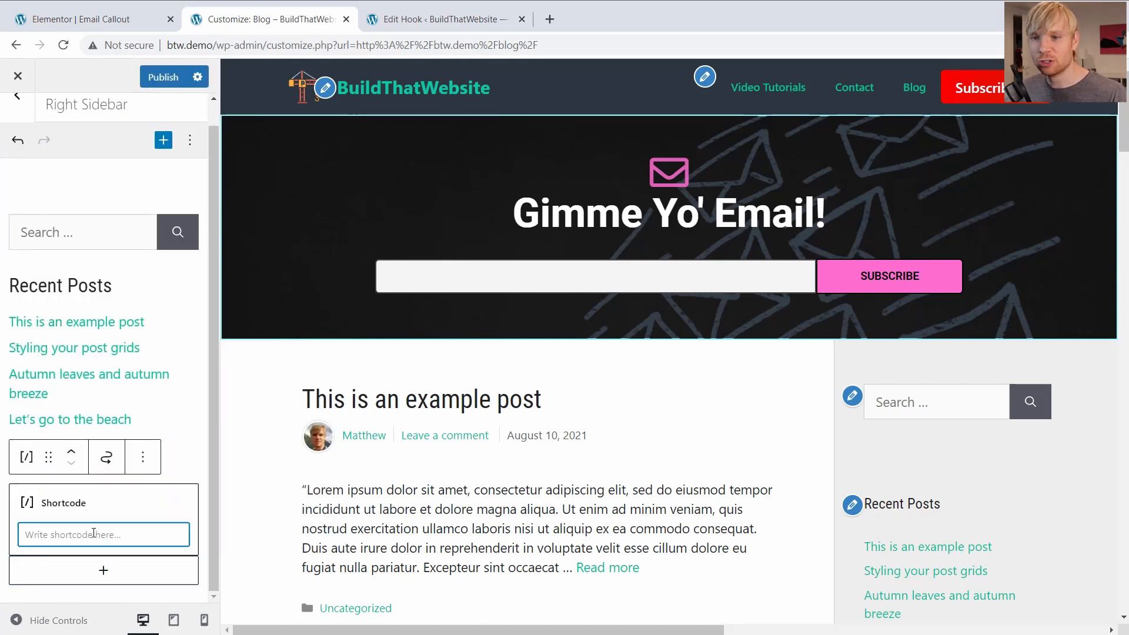
- Enter [insert page='612' display='content'], check the sidebar preview, and publish
{"action": "type", "text": "[insert page='612' display='content']"}
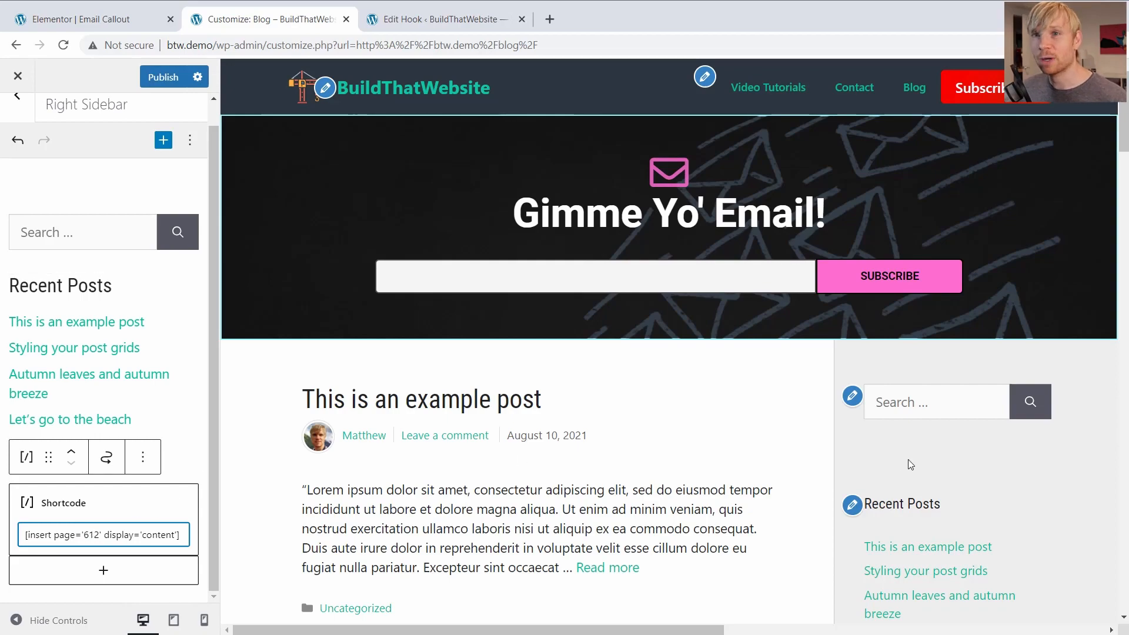
{"action": "scroll", "scroll_direction": "down", "scroll_amount": 3}
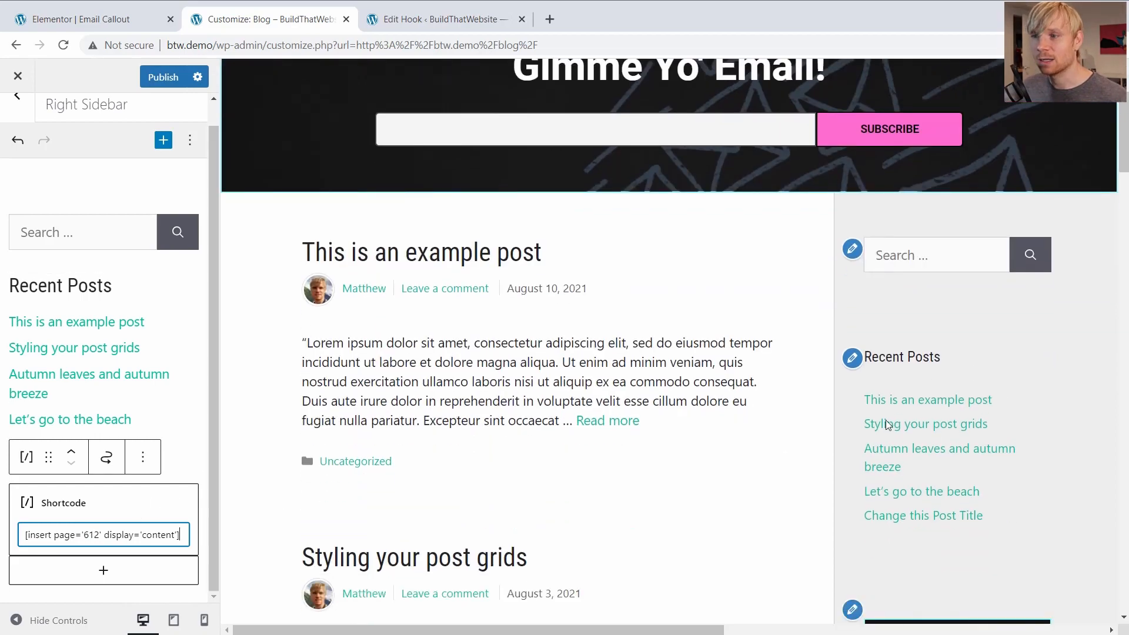
{"action": "scroll", "scroll_direction": "down", "scroll_amount": 3}
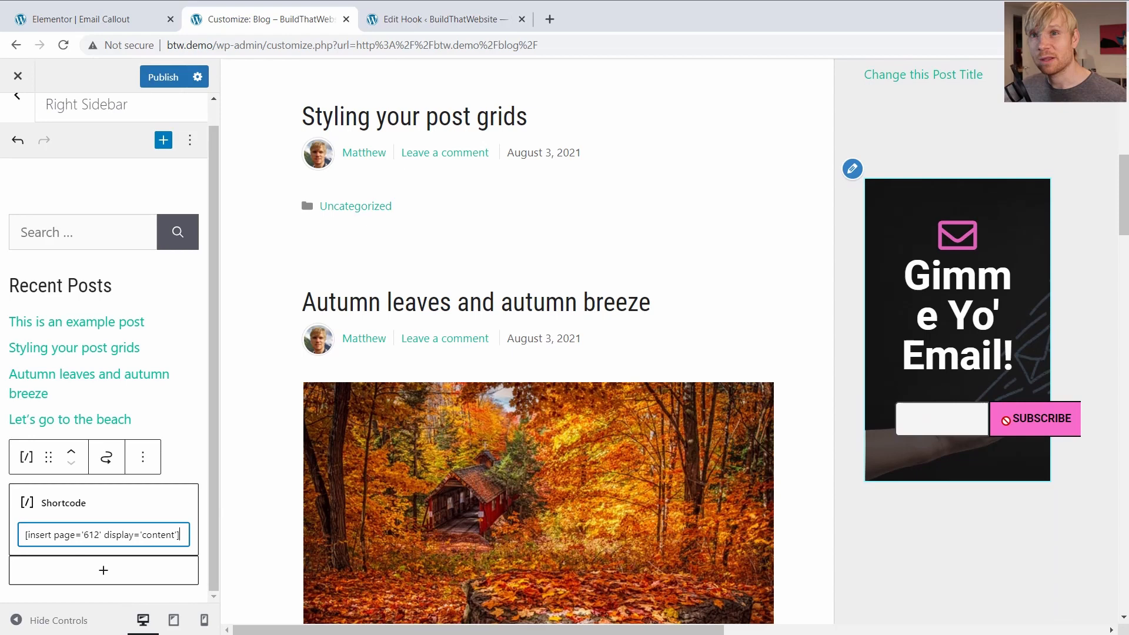
{"action": "left_click", "coordinate": [162, 77]}
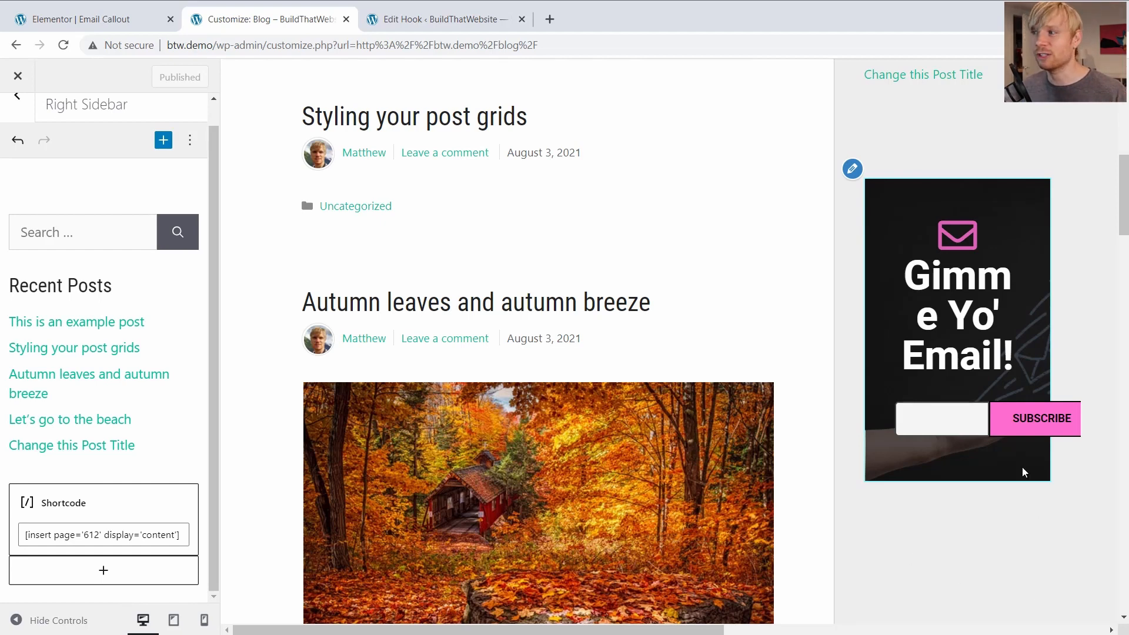
{"action": "mouse_move", "coordinate": [663, 152]}
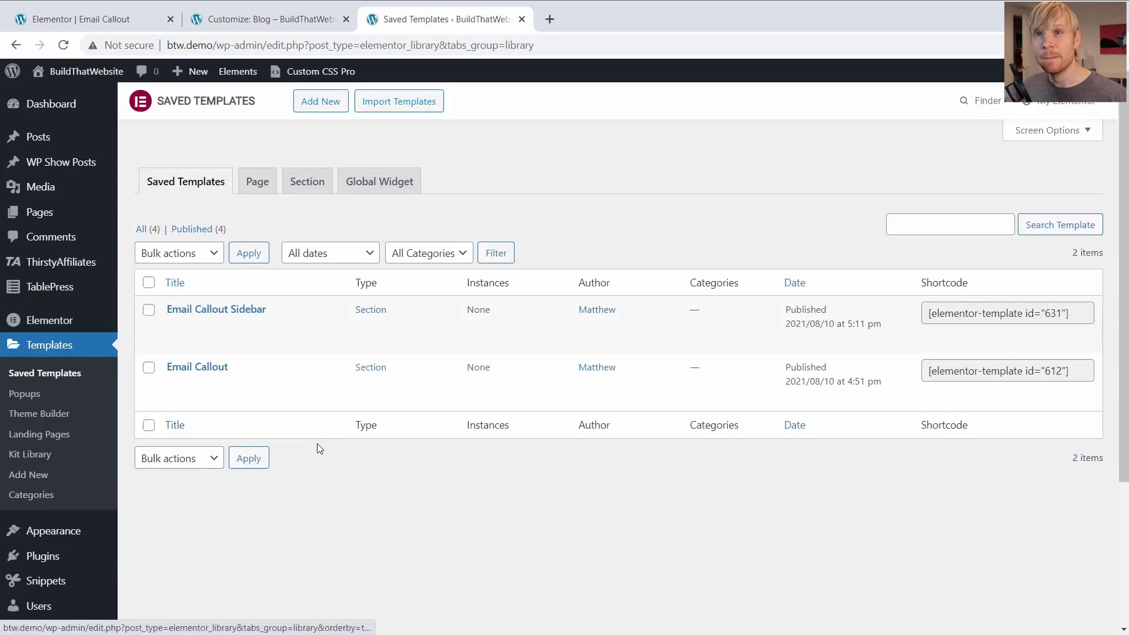
{"action": "mouse_move", "coordinate": [196, 366]}
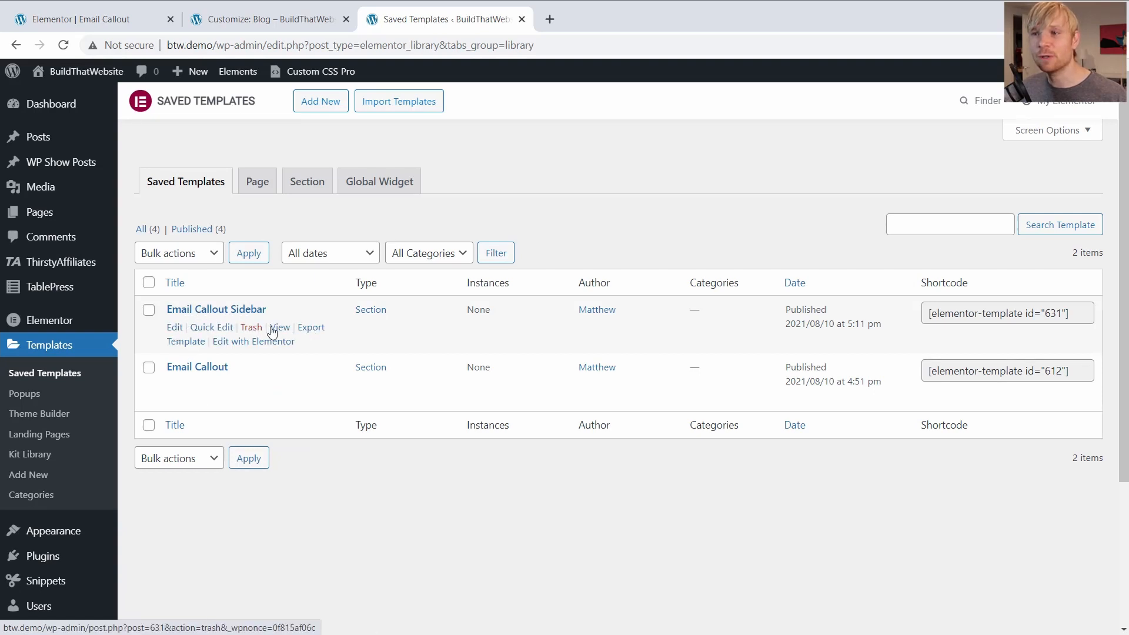
- View the Email Callout Sidebar template (id 631) on its own preview page
{"action": "left_click", "coordinate": [279, 327]}
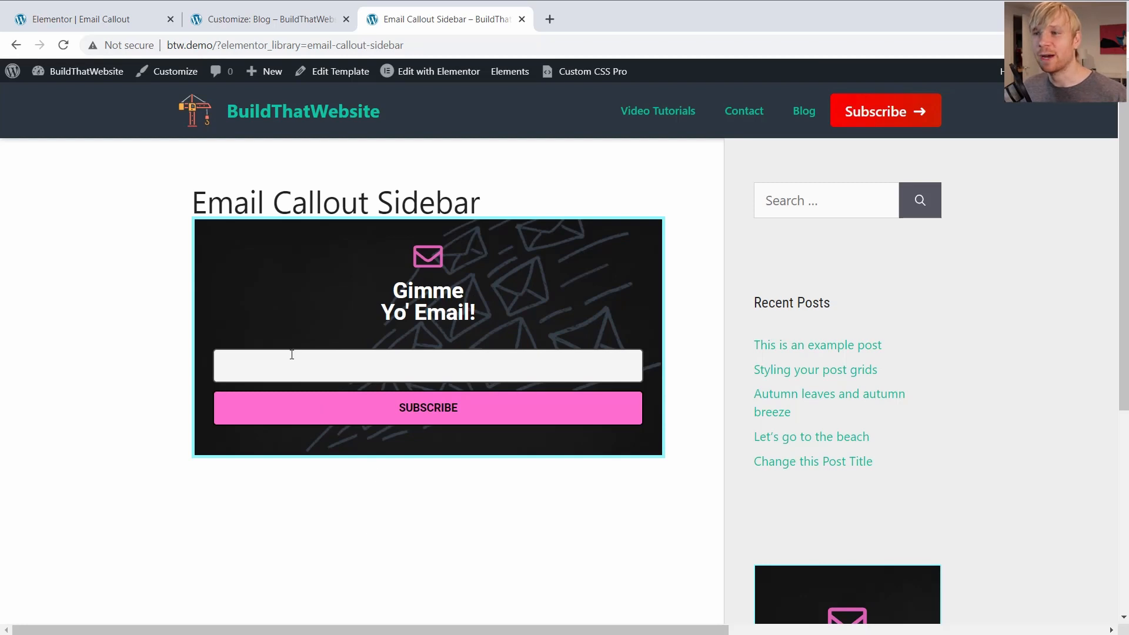
{"action": "mouse_move", "coordinate": [167, 563]}
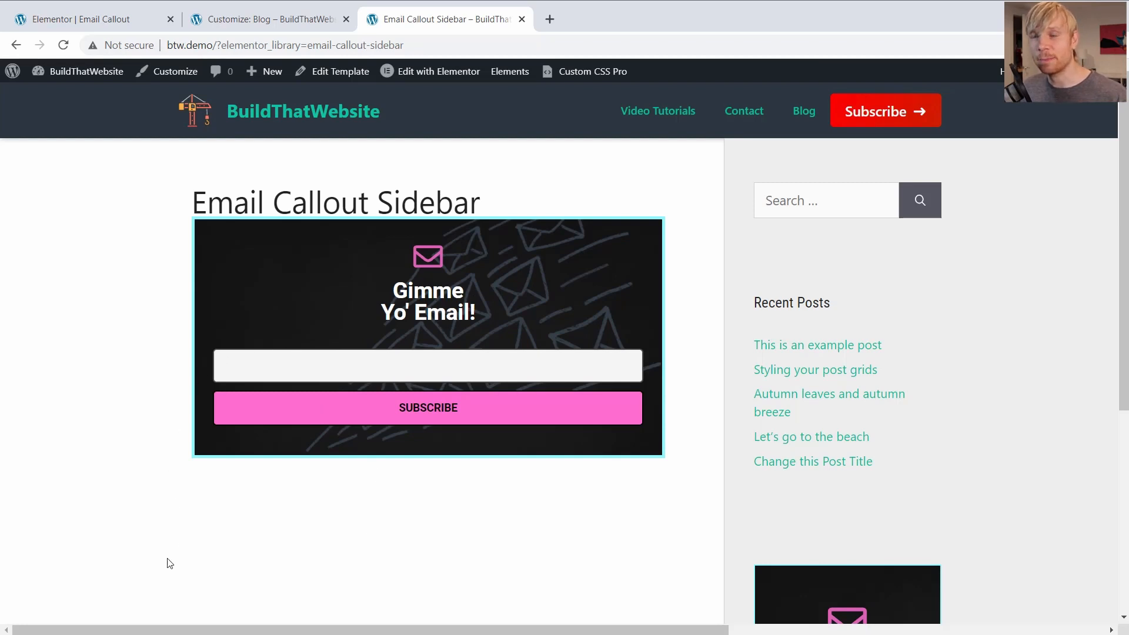
{"action": "mouse_move", "coordinate": [192, 499]}
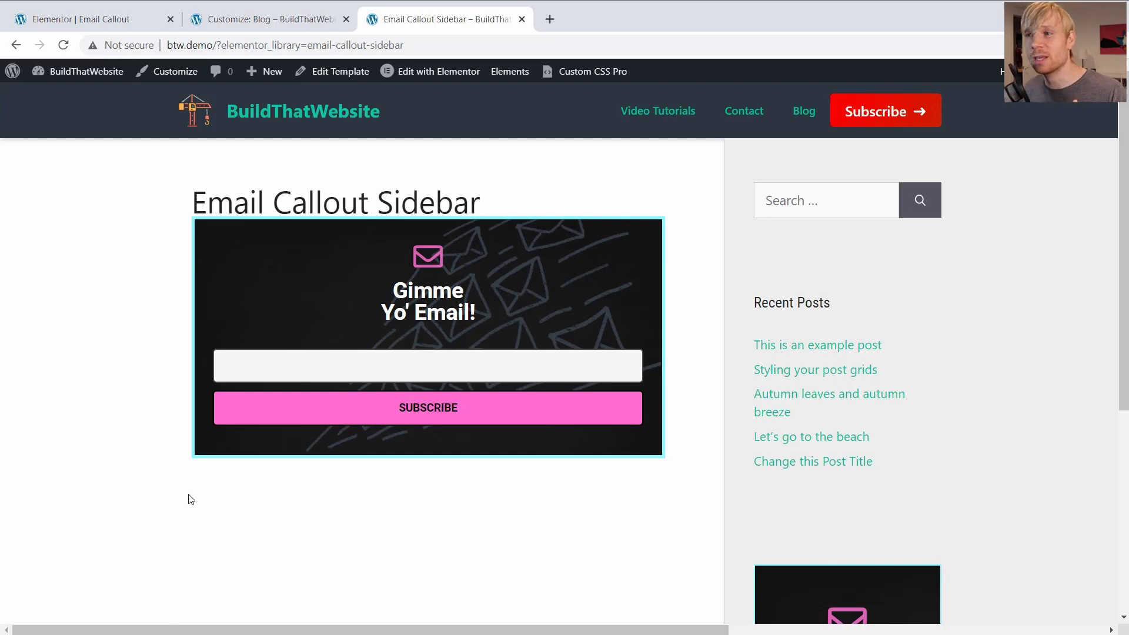
{"action": "mouse_move", "coordinate": [72, 324]}
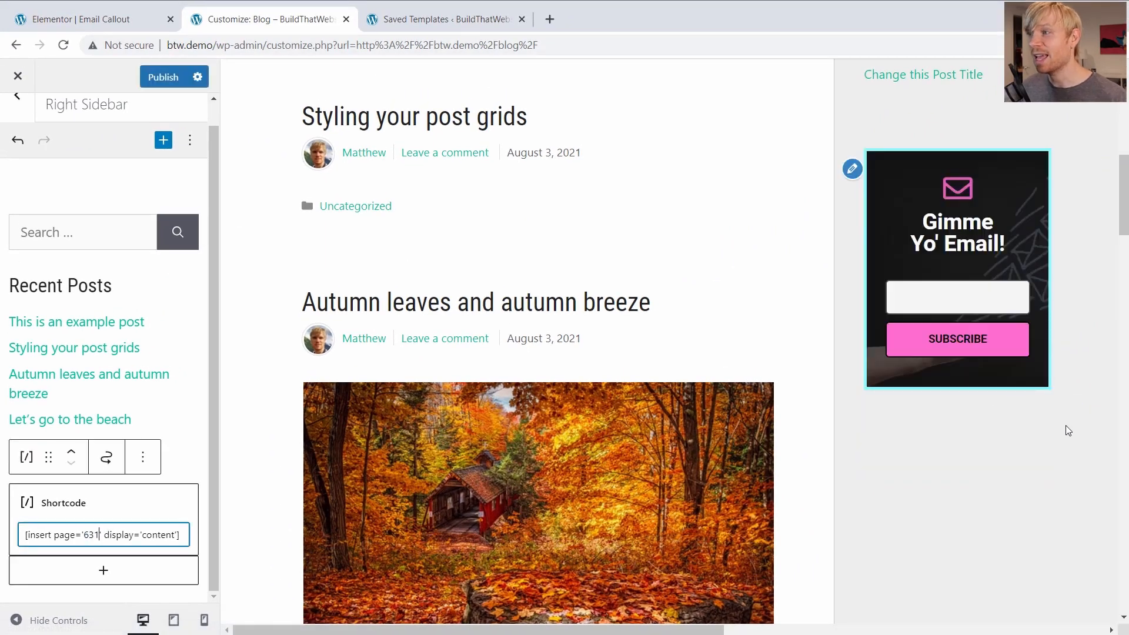
{"action": "mouse_move", "coordinate": [1092, 431]}
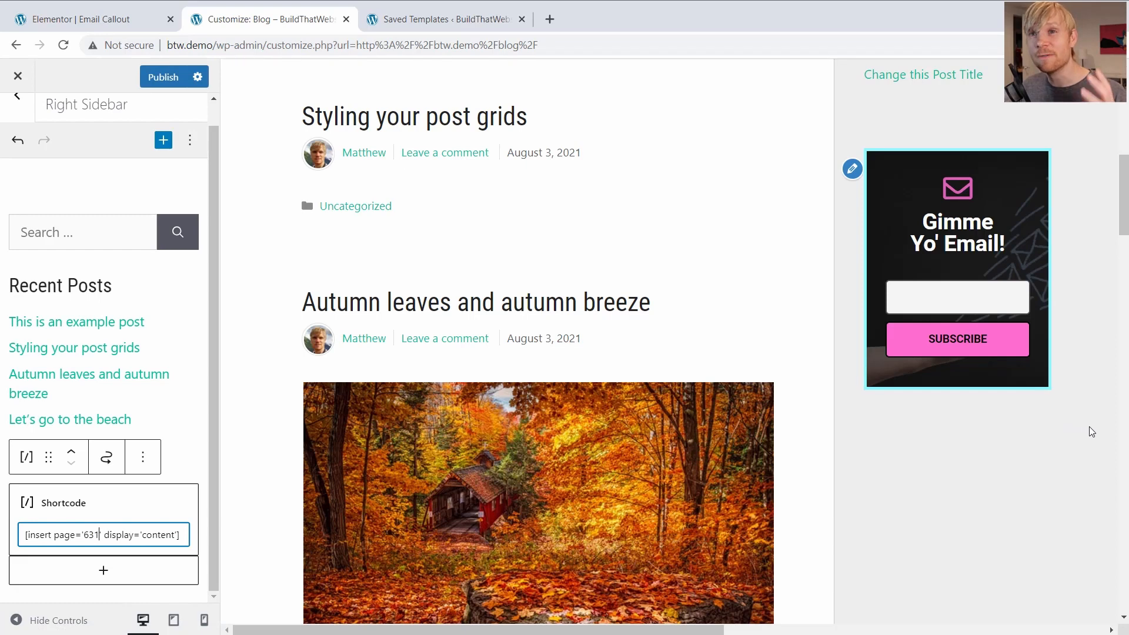
{"action": "mouse_move", "coordinate": [1059, 411]}
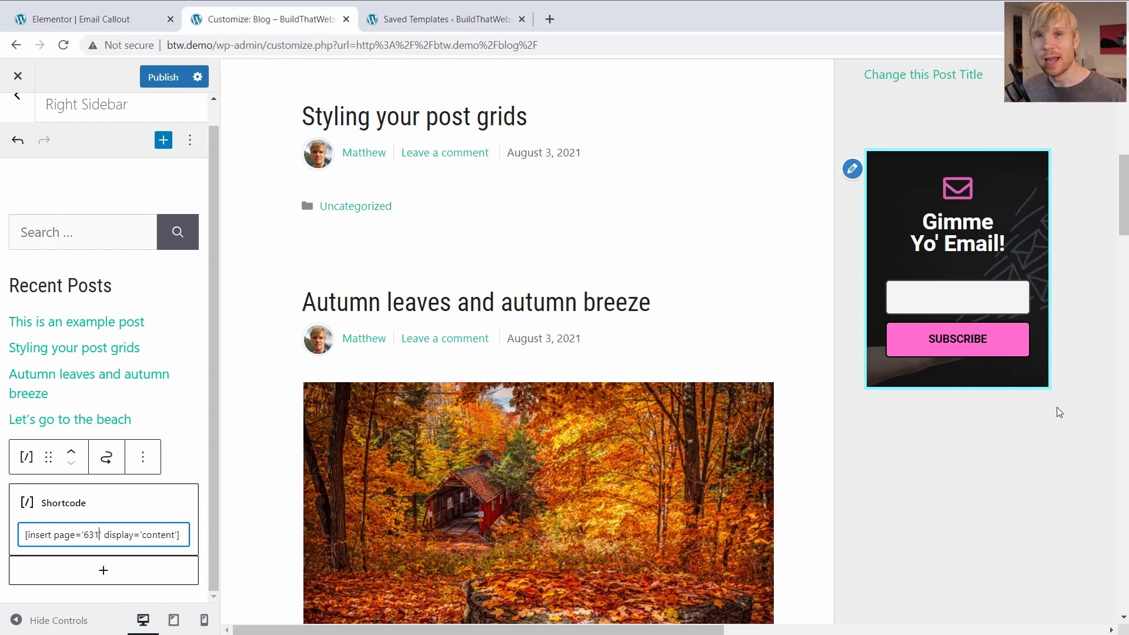